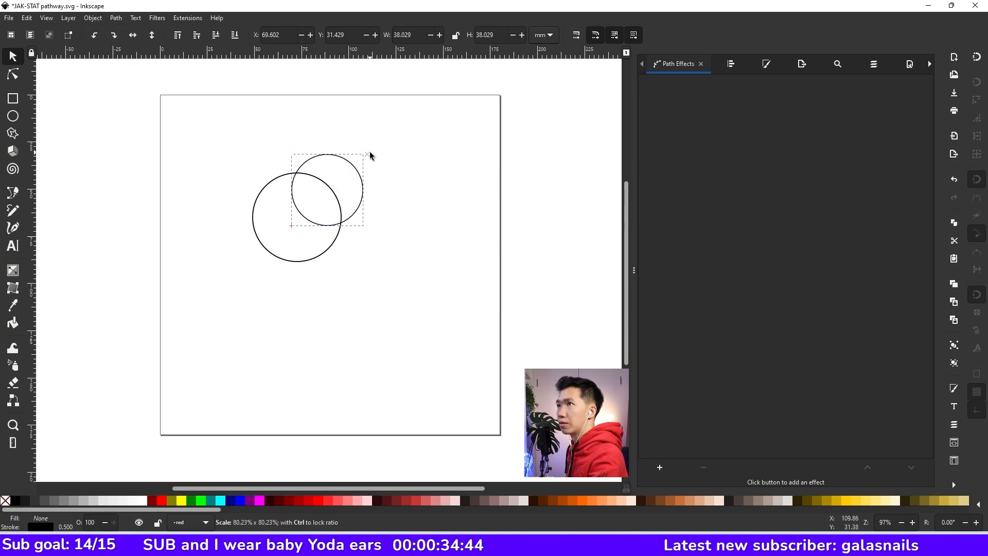
# Center both circles on each other, fill the outer circle cyan, and reselect them
pyautogui.click(296, 253)
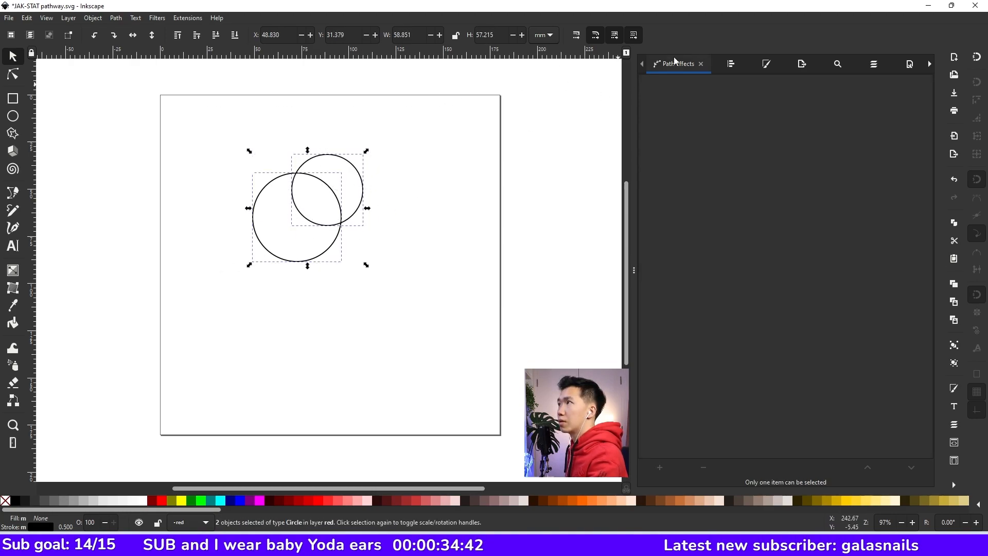
pyautogui.moveTo(910, 71)
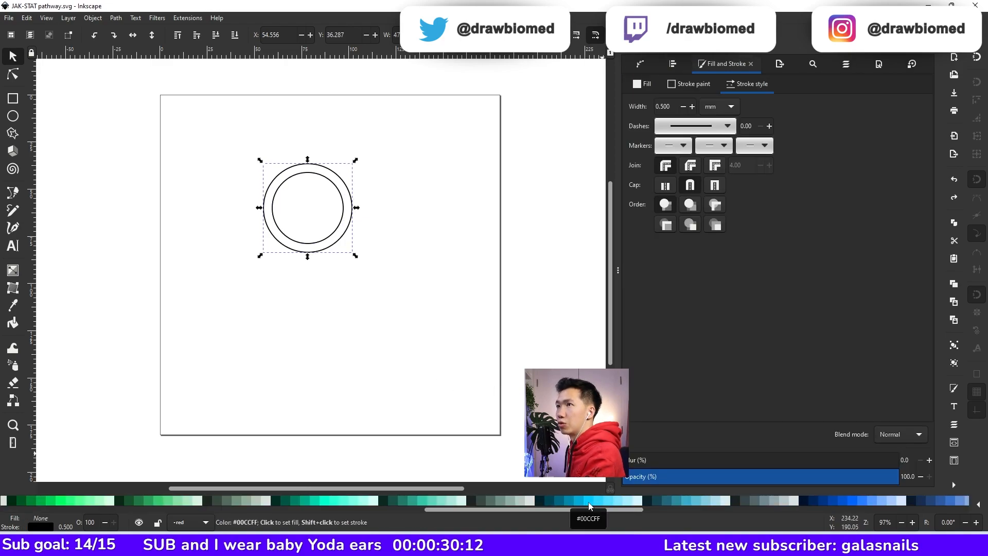
pyautogui.click(587, 500)
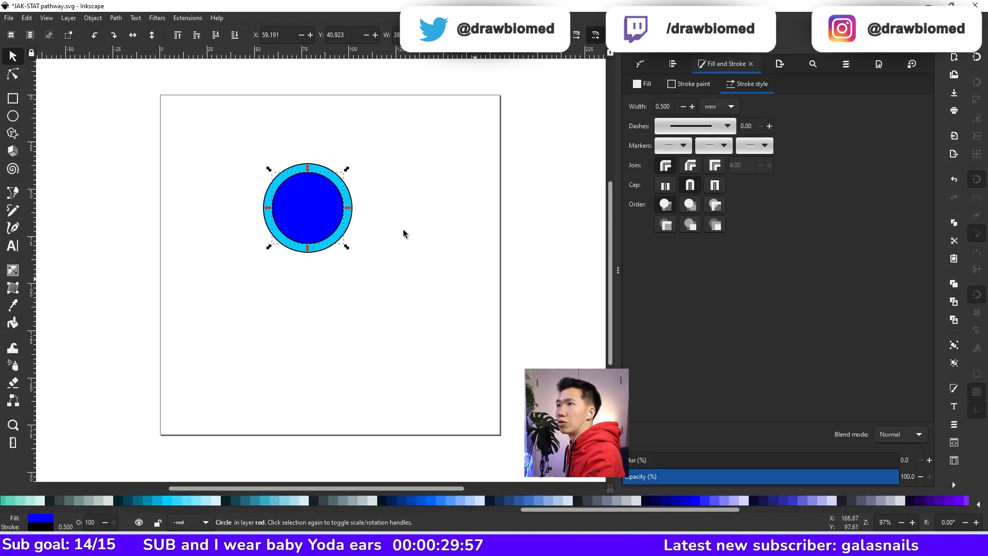
pyautogui.click(258, 151)
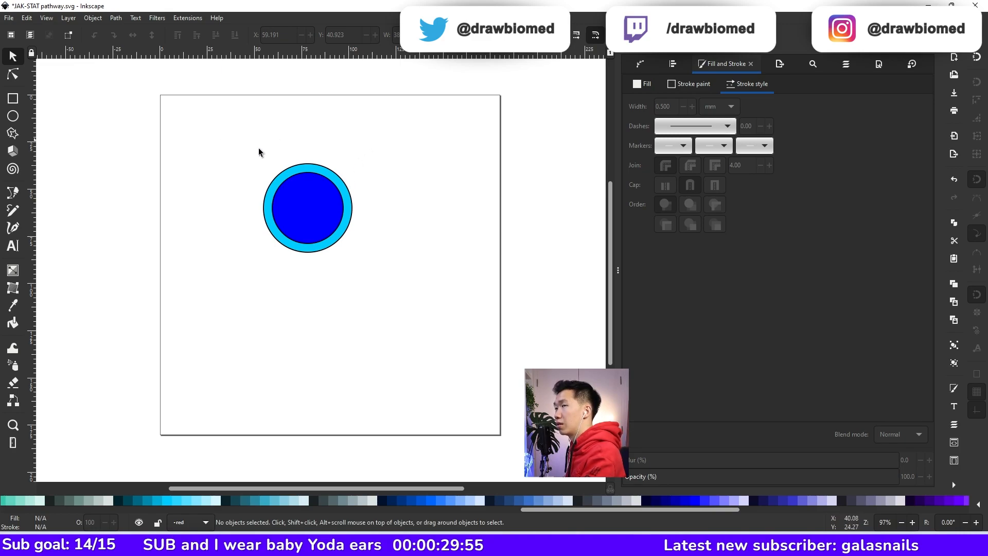
pyautogui.click(307, 208)
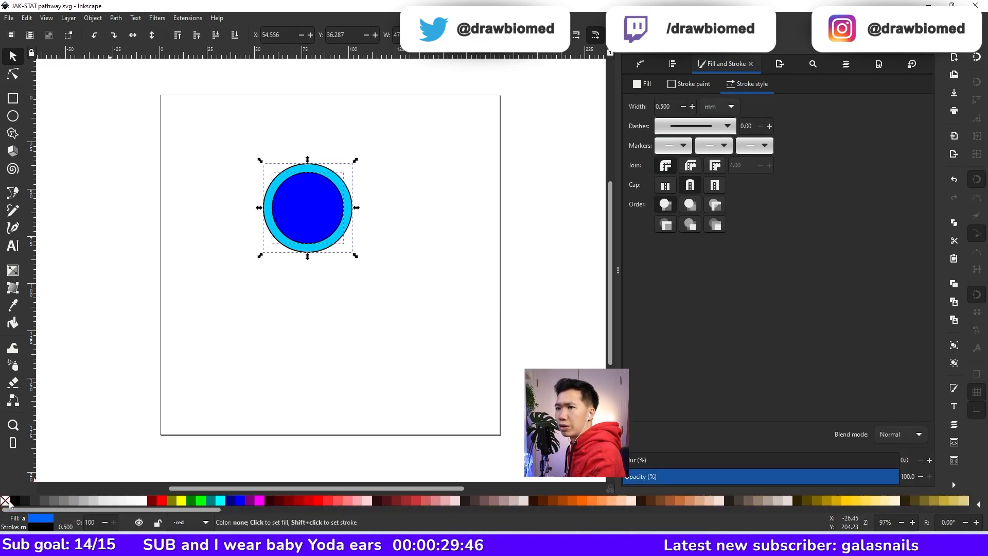
# Switch the inner circle's fill to a radial gradient and stretch its handles to the edge
pyautogui.click(308, 208)
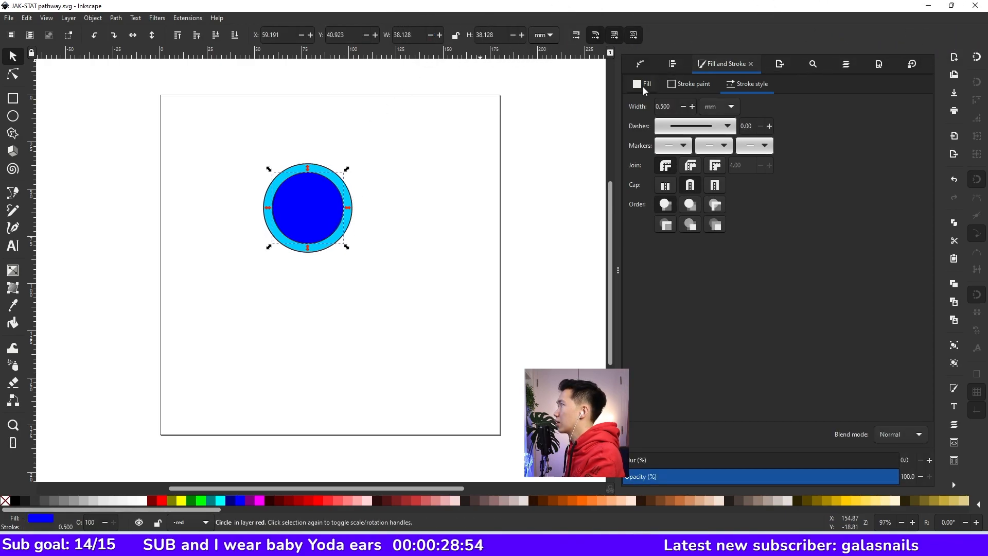
pyautogui.click(646, 84)
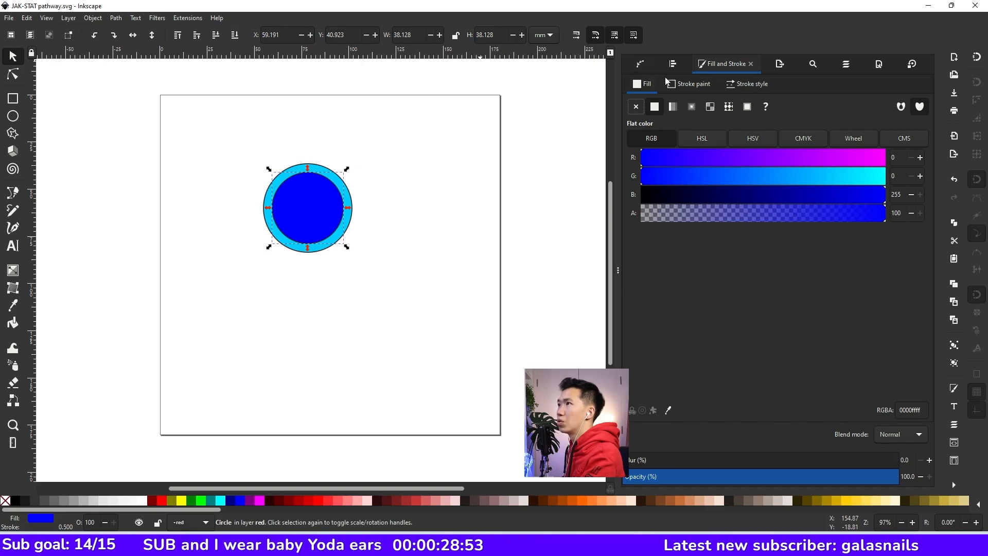
pyautogui.click(691, 106)
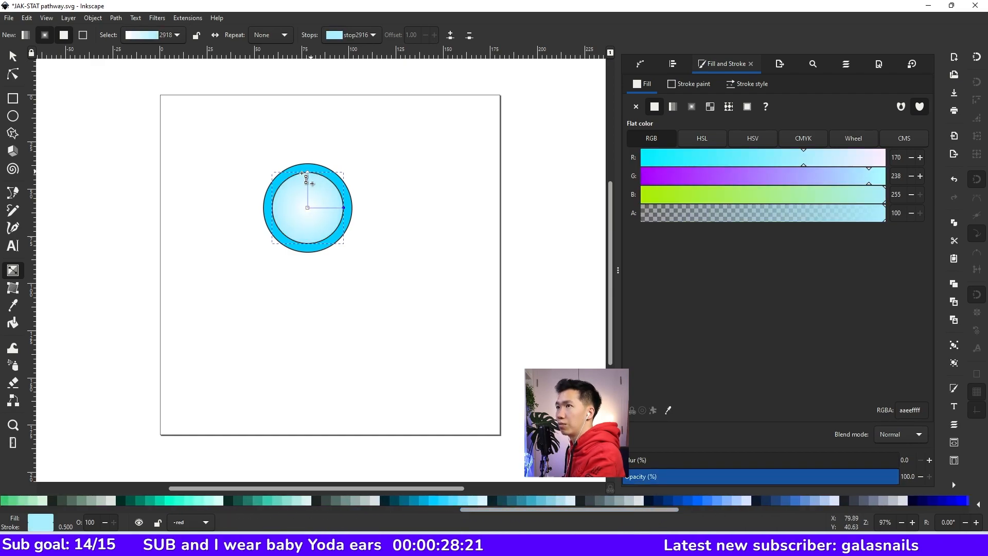
pyautogui.moveTo(308, 177); pyautogui.dragTo(279, 174)
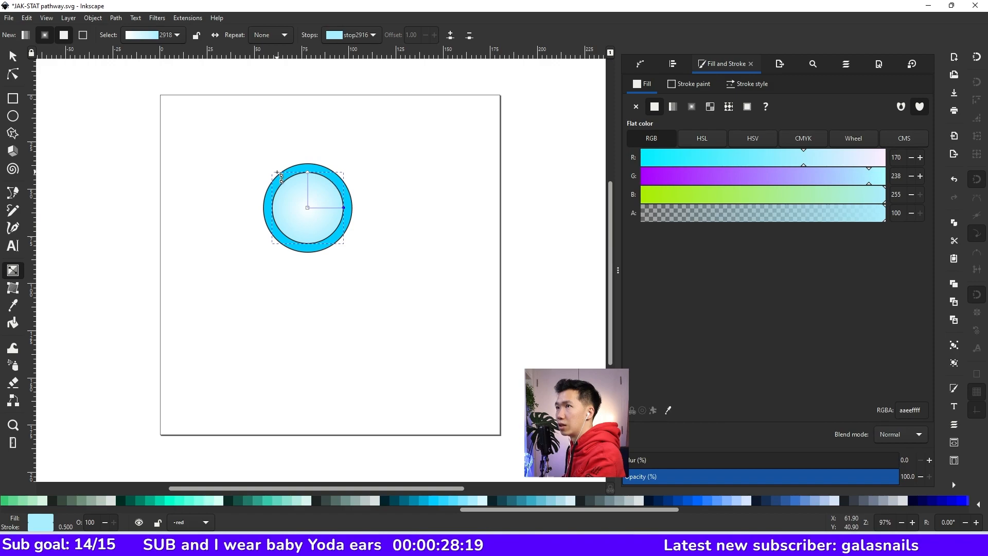
pyautogui.moveTo(302, 137); pyautogui.dragTo(323, 165)
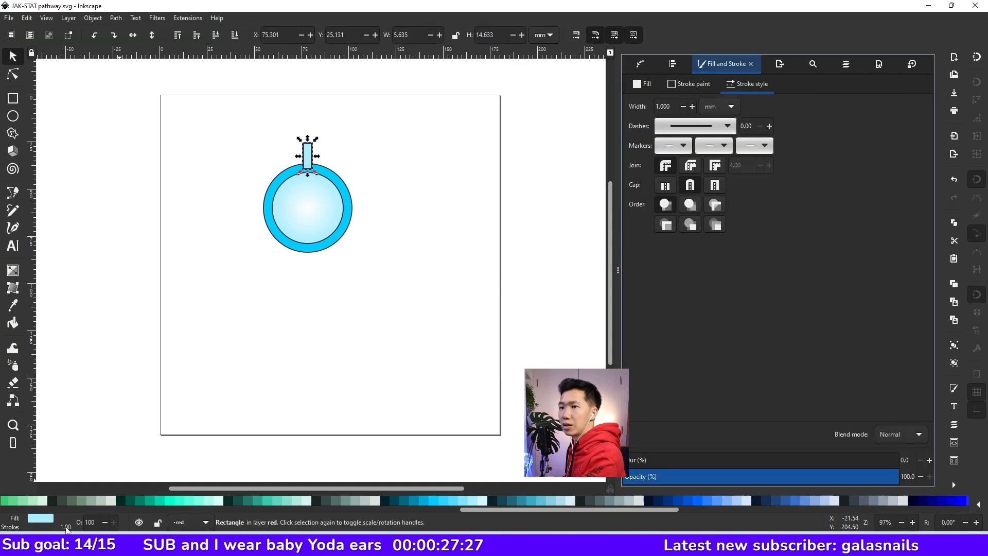
# Set the rectangle's outline width to 0.5 mm
pyautogui.click(682, 106)
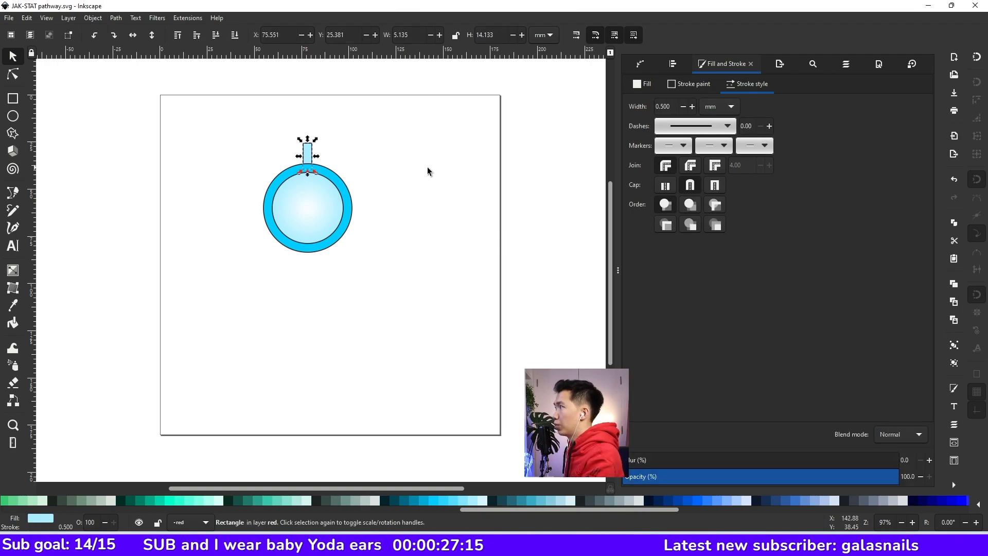
pyautogui.moveTo(578, 219)
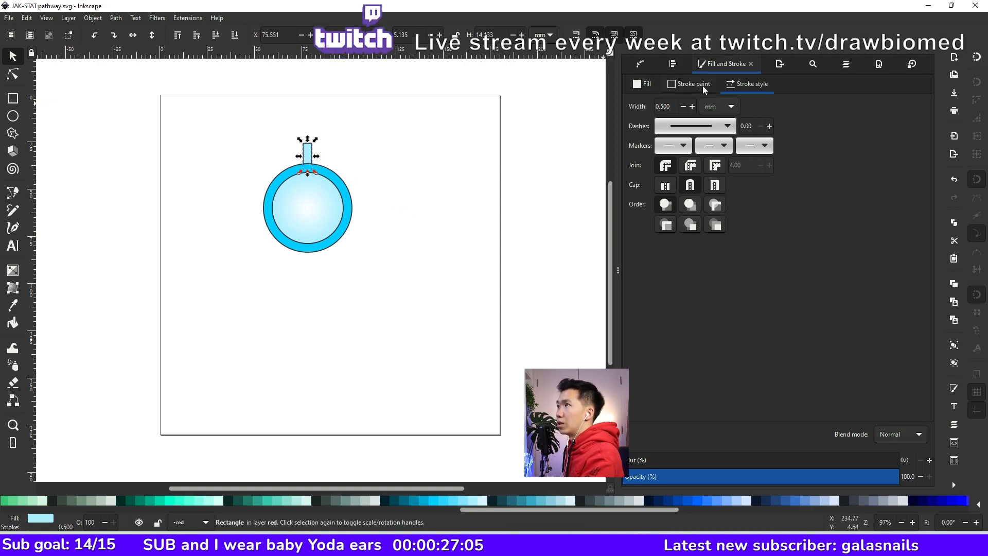
# Fill the rectangle stem with a light-blue linear gradient fading to a paler end
pyautogui.click(644, 84)
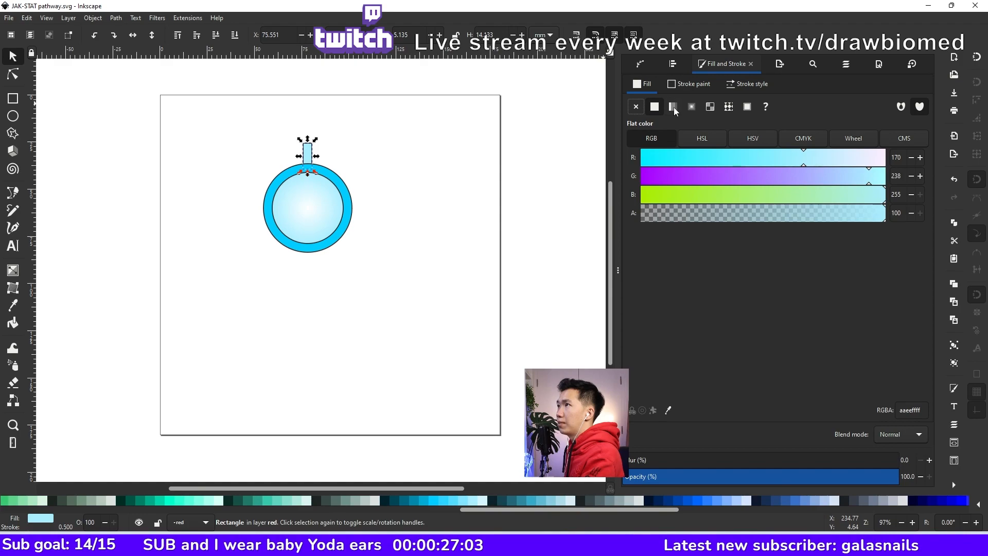
pyautogui.moveTo(673, 106)
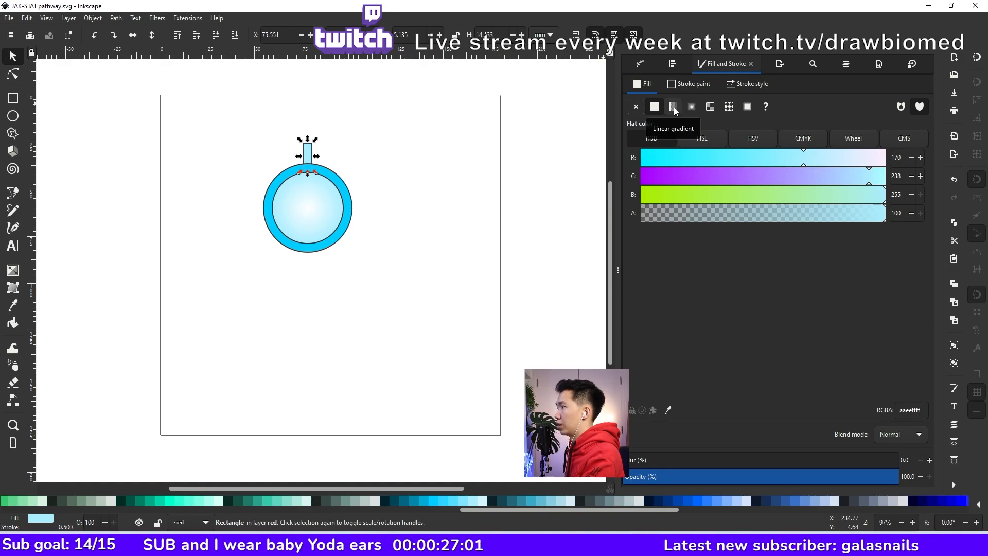
pyautogui.click(672, 106)
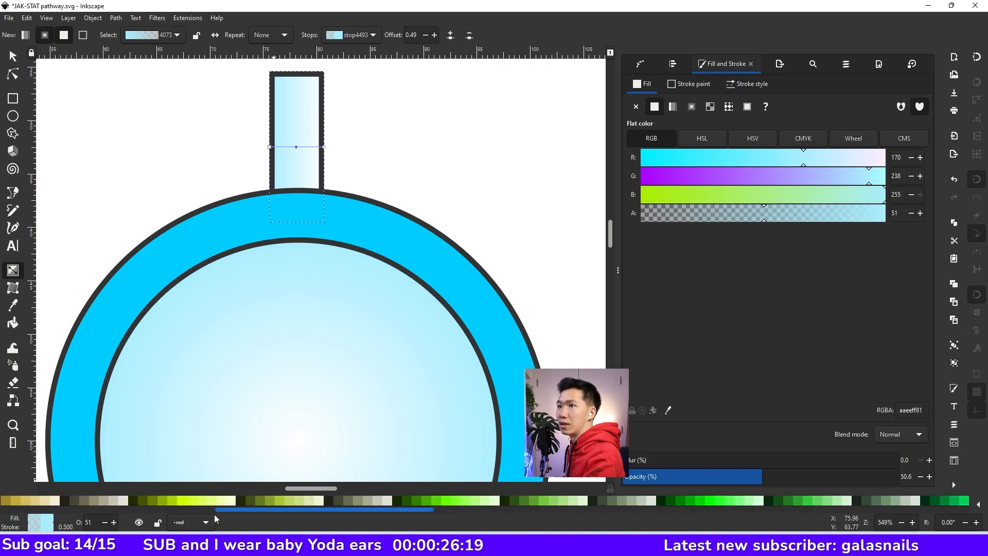
pyautogui.click(144, 500)
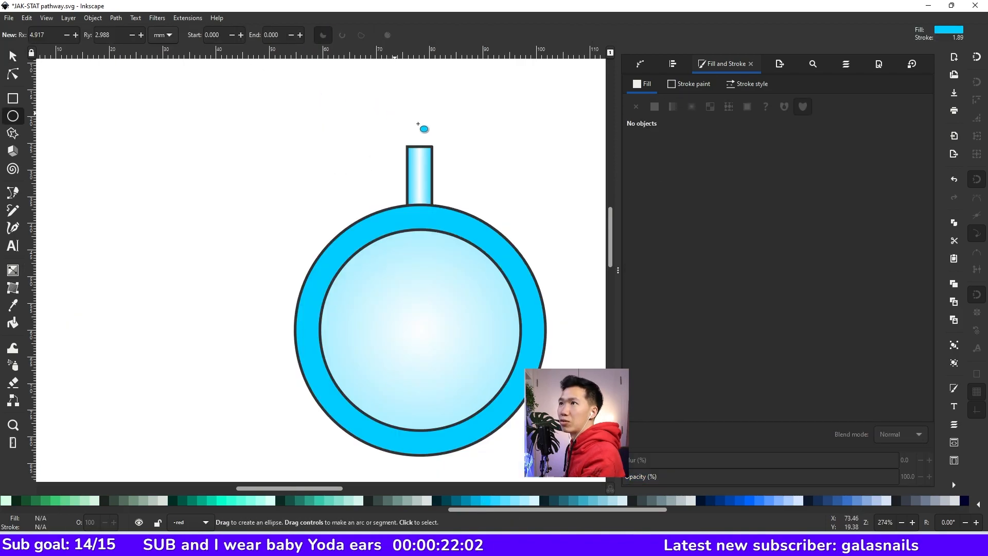
# Draw an oval above the rectangle stem and give it a radial gradient fill
pyautogui.moveTo(424, 129); pyautogui.dragTo(444, 156)
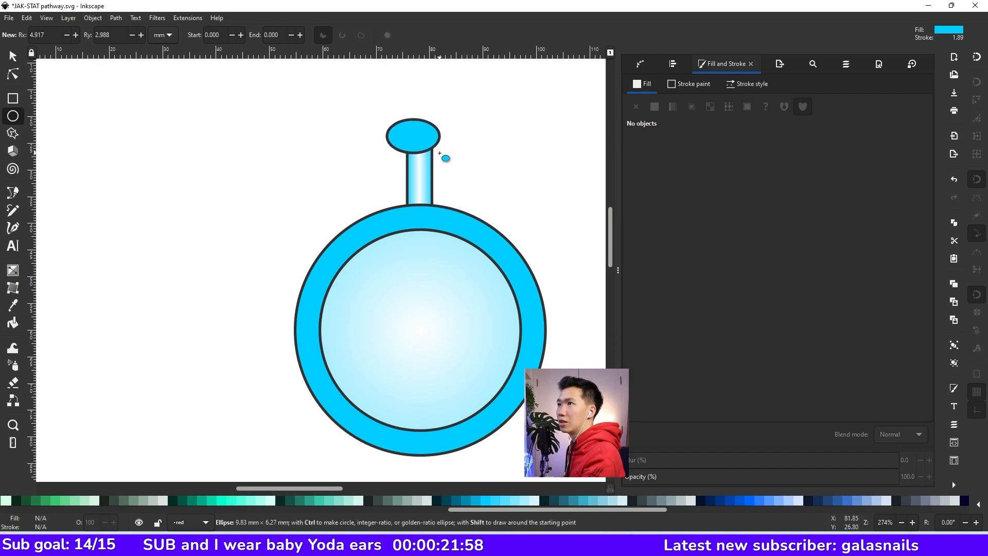
pyautogui.click(691, 106)
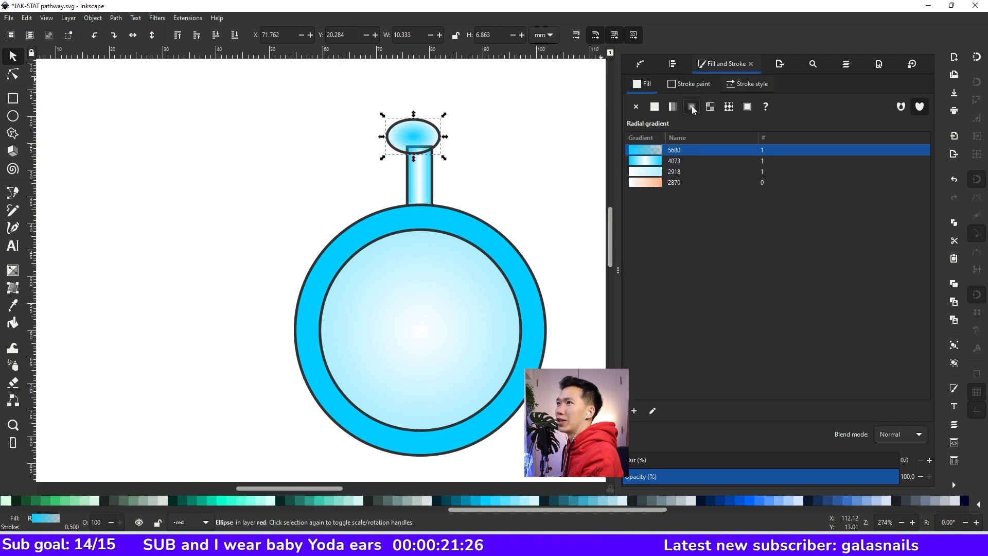
pyautogui.moveTo(721, 134)
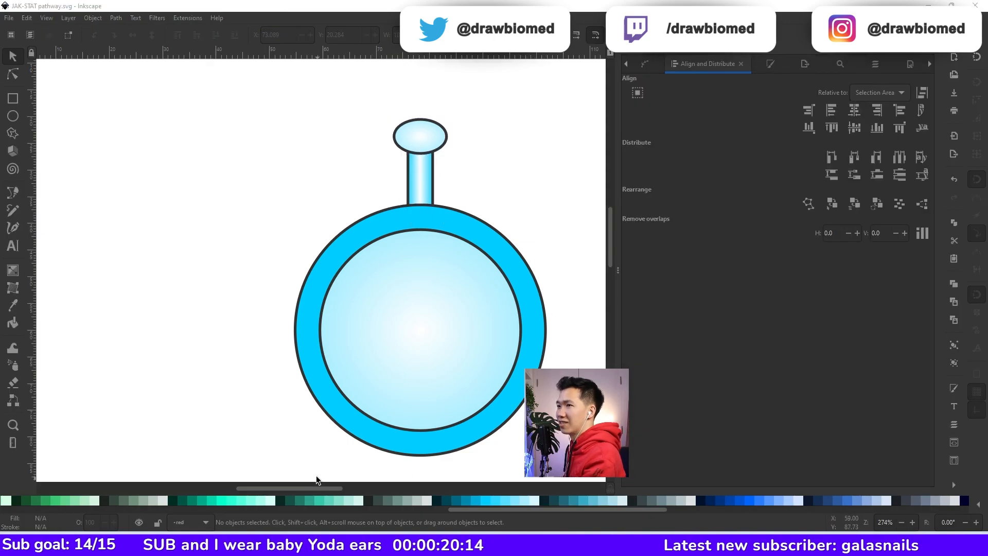
# Center the oval cap on the stem and raise the grouped stem and cap one level
pyautogui.click(881, 64)
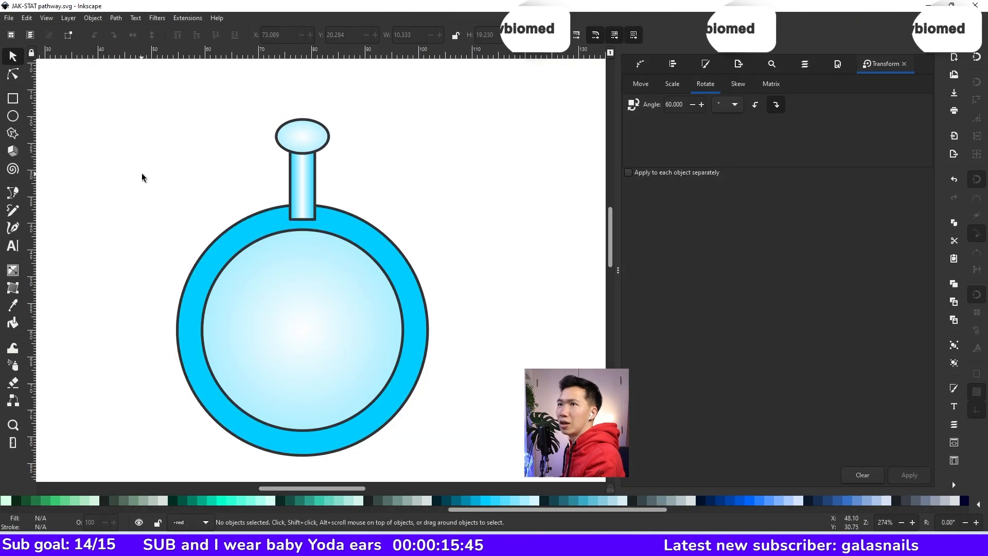
pyautogui.click(302, 170)
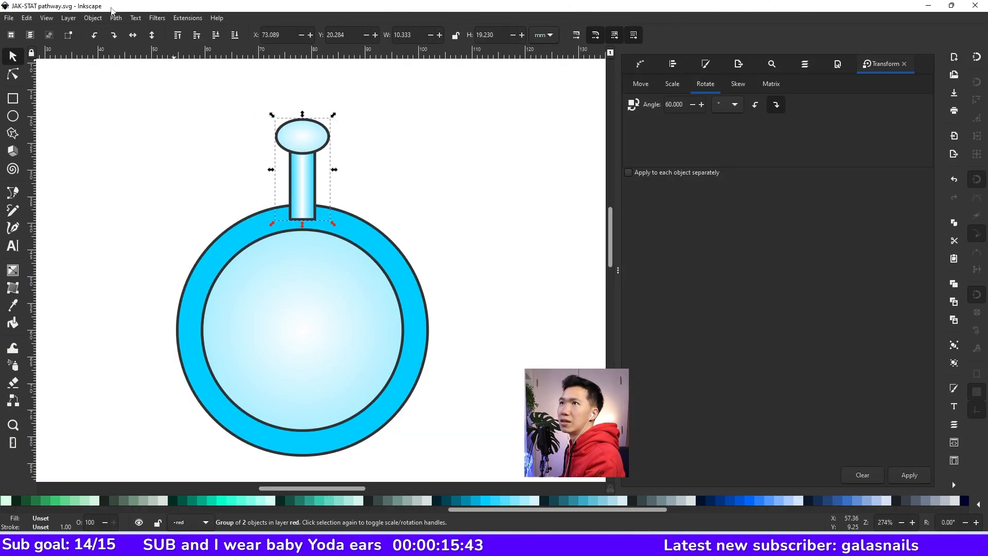
pyautogui.click(92, 18)
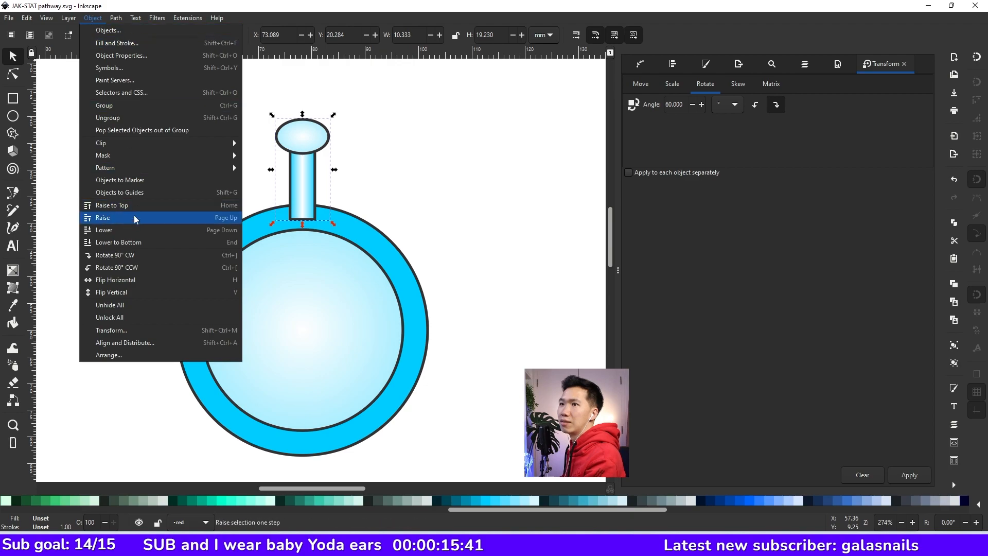
pyautogui.click(103, 217)
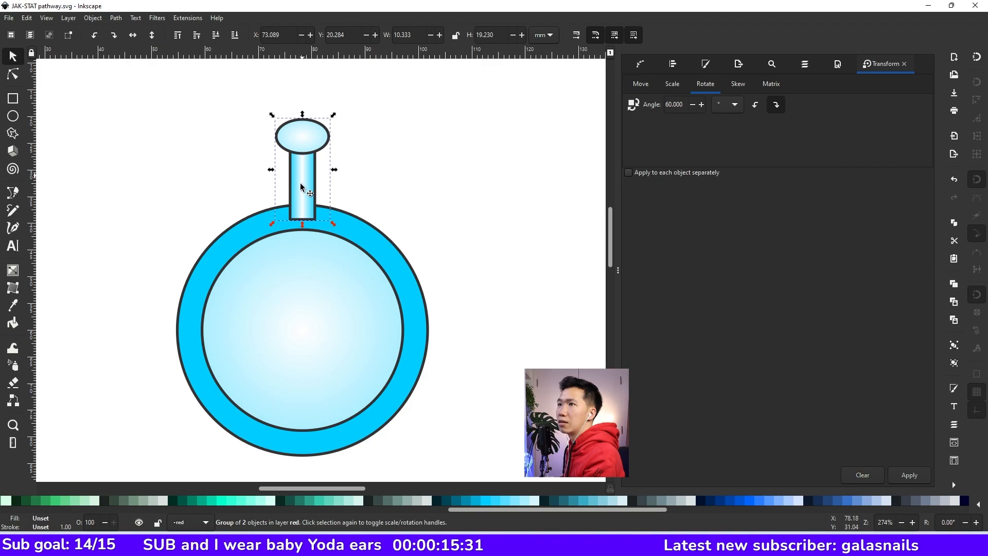
pyautogui.moveTo(333, 210)
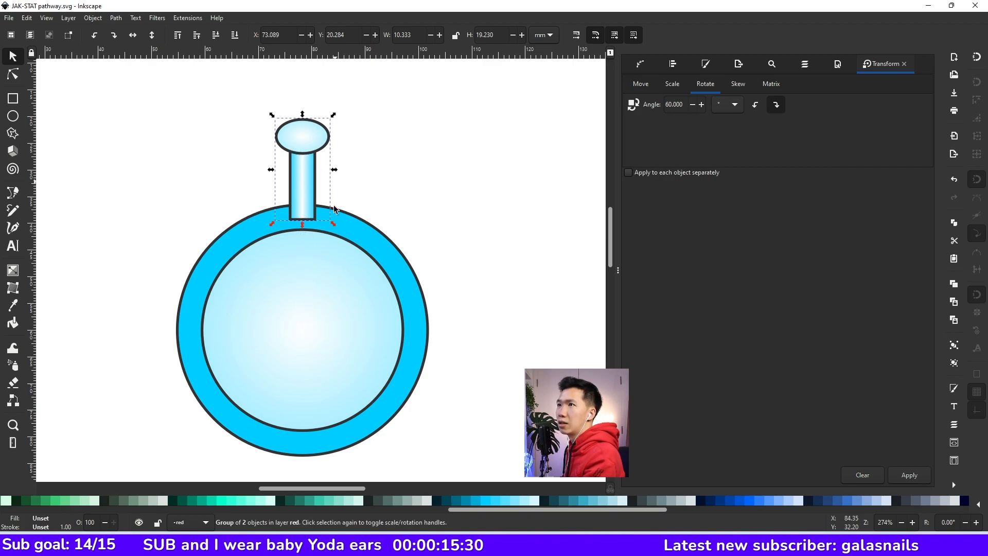
pyautogui.moveTo(305, 333)
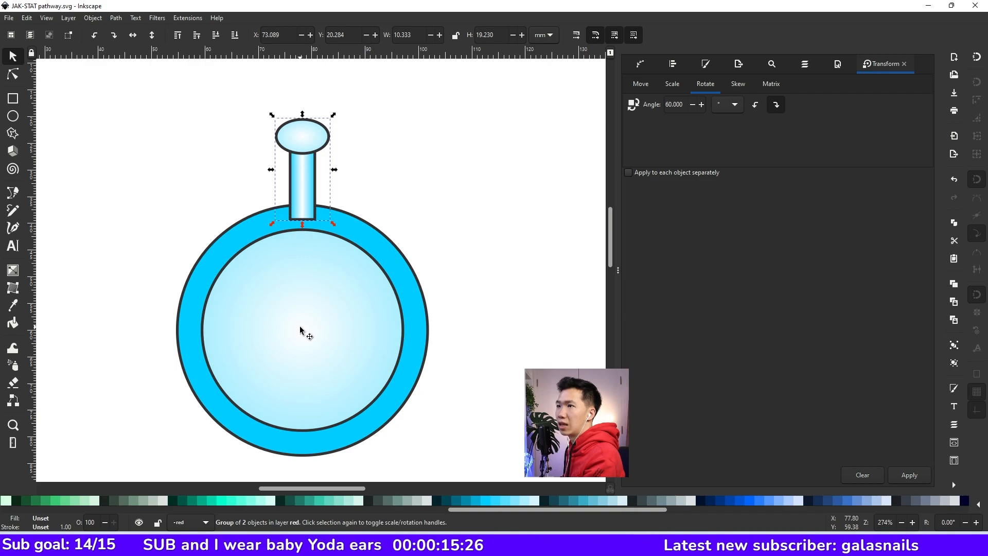
pyautogui.moveTo(320, 326)
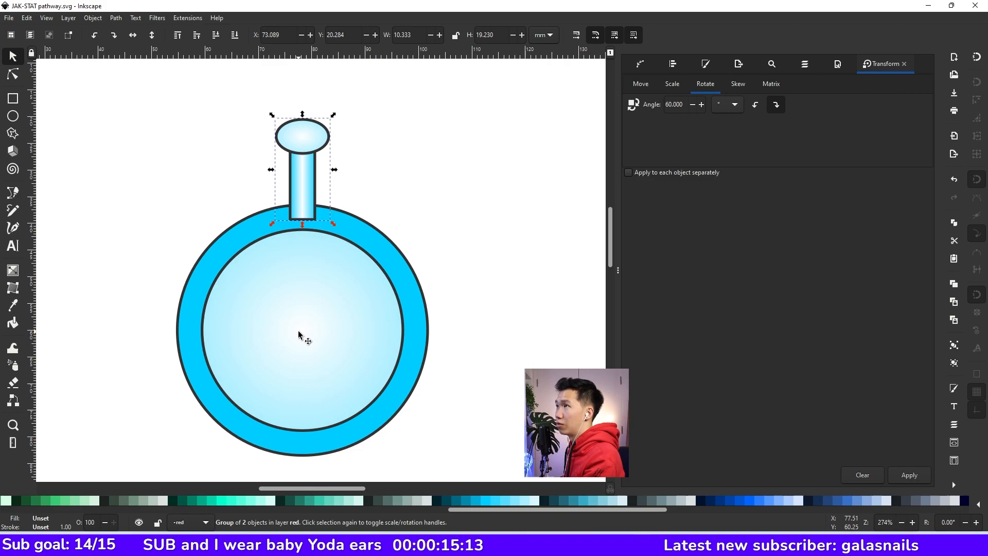
pyautogui.moveTo(300, 149)
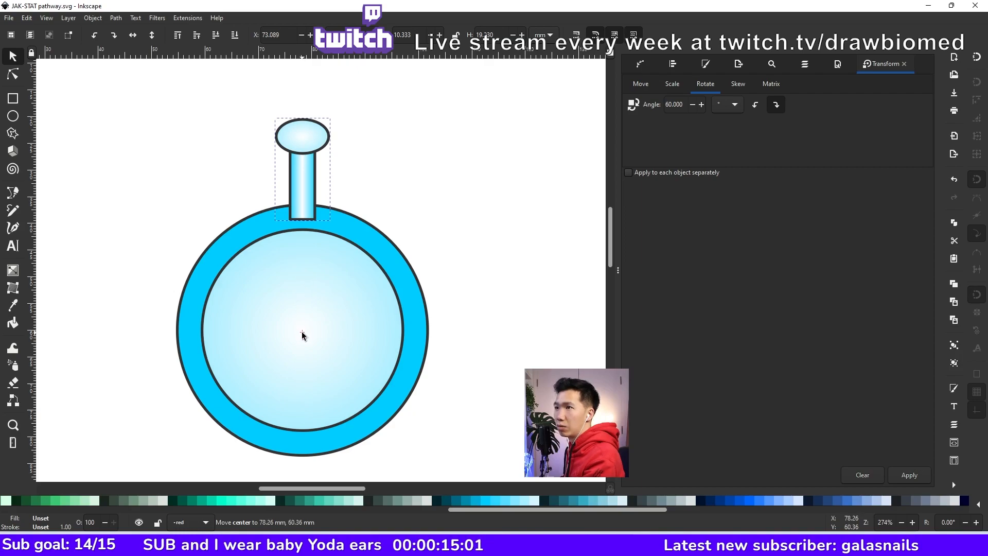
# Set the Transform rotation angle to 30° and apply it to successive spike copies
pyautogui.click(673, 104)
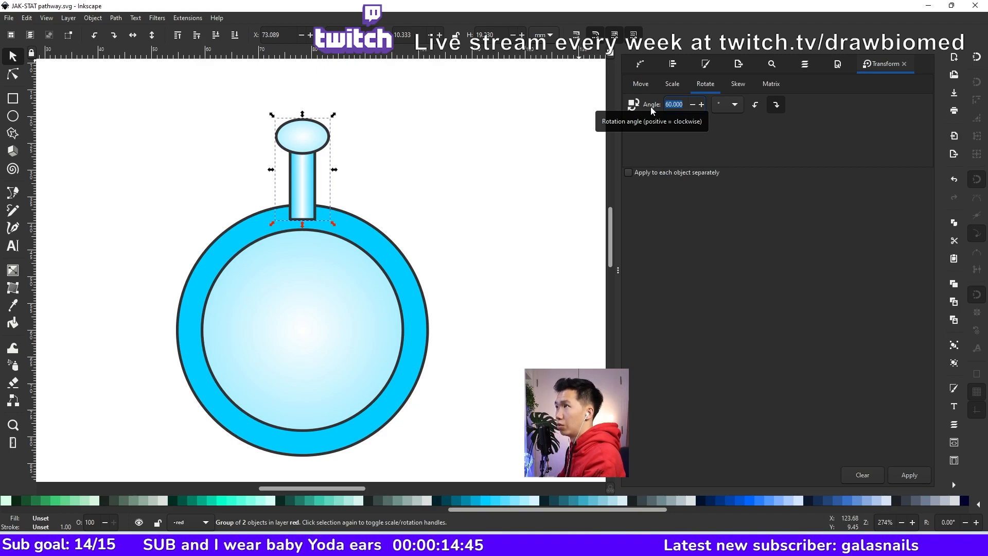
pyautogui.write('30')
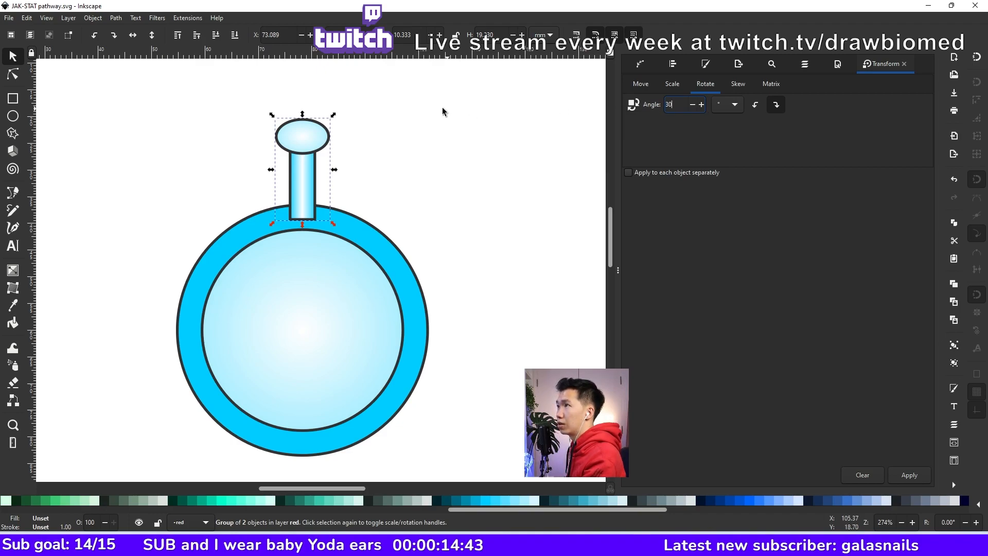
pyautogui.click(908, 475)
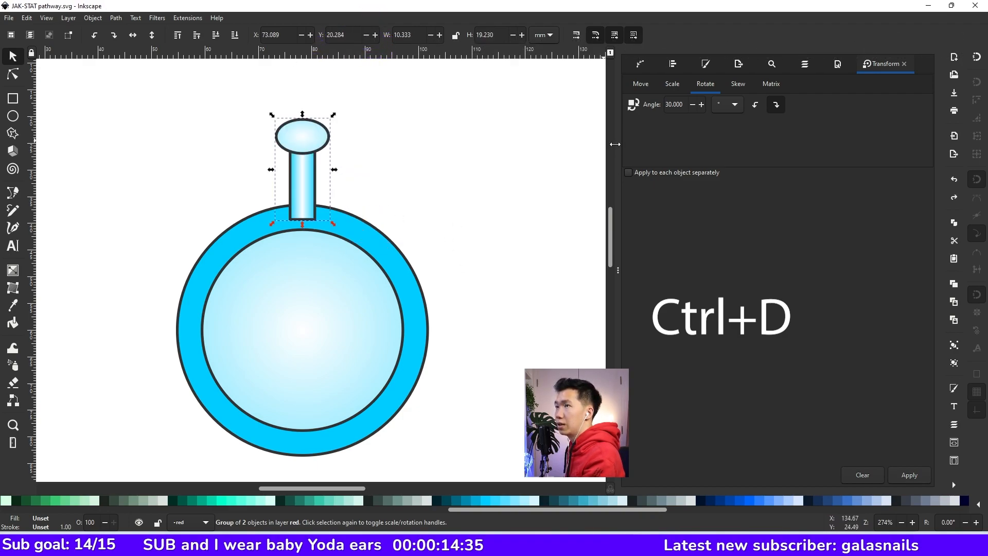
pyautogui.moveTo(612, 148)
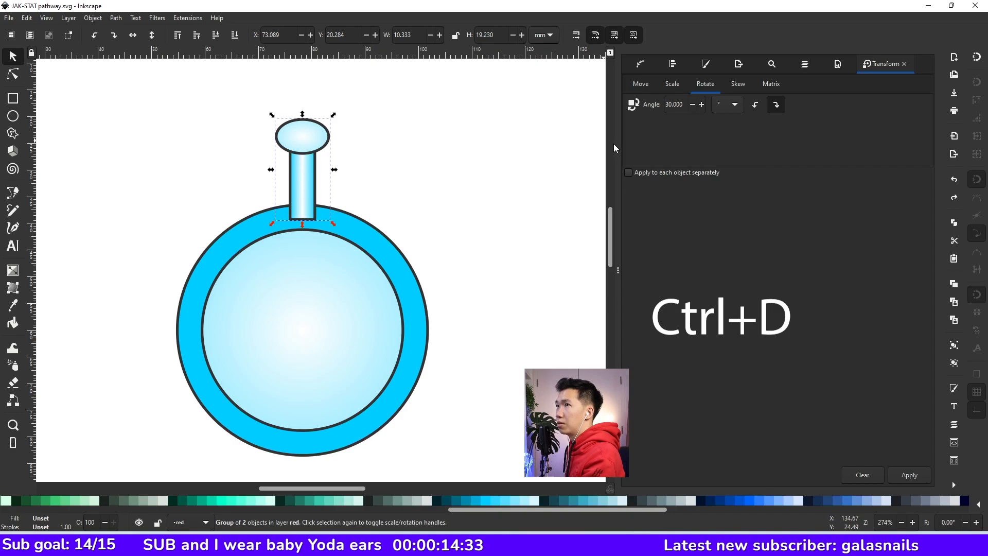
pyautogui.moveTo(707, 336)
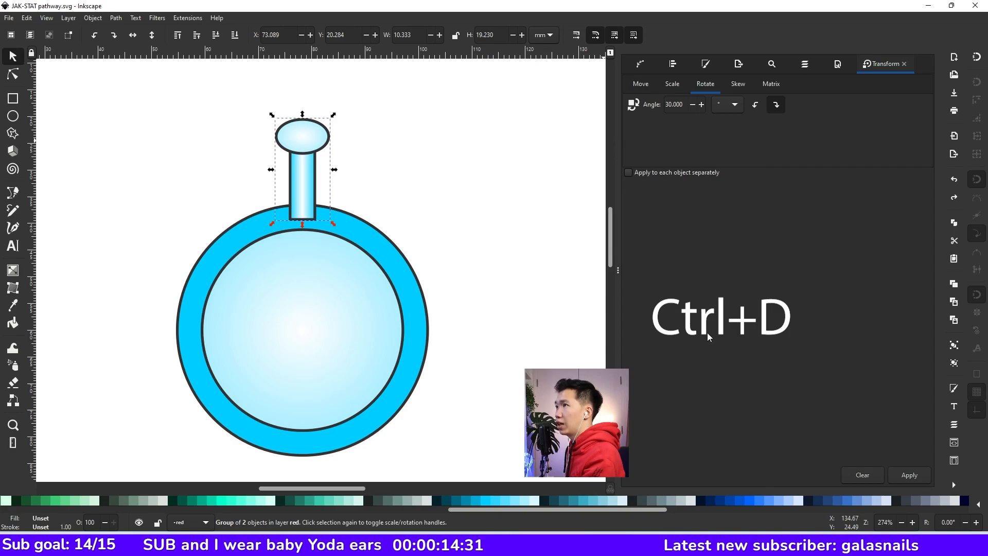
pyautogui.moveTo(869, 327)
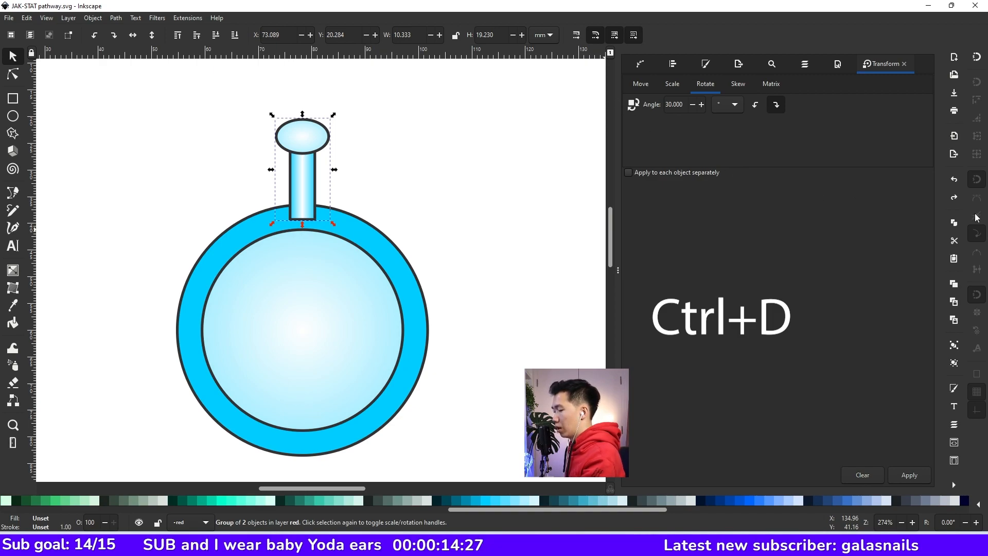
pyautogui.moveTo(976, 219)
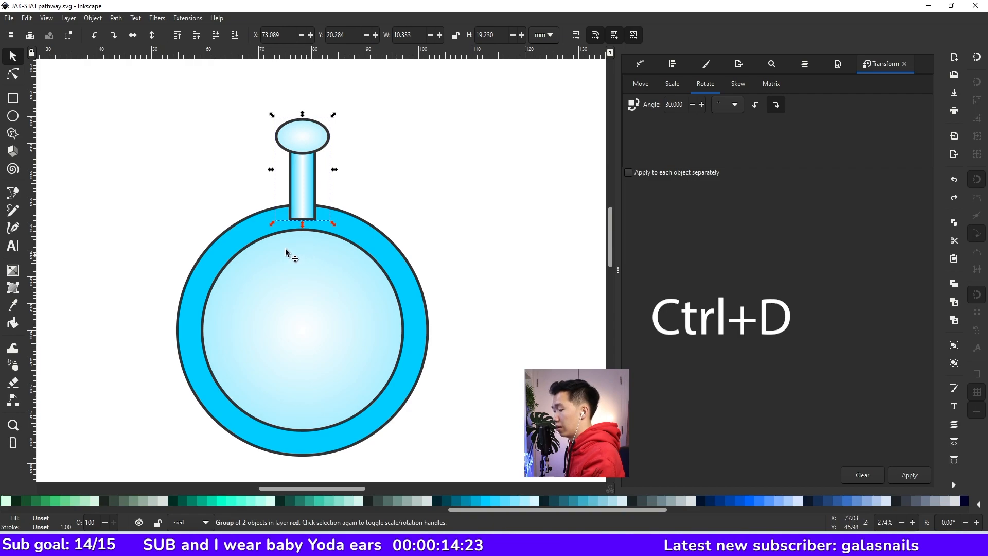
pyautogui.moveTo(380, 191)
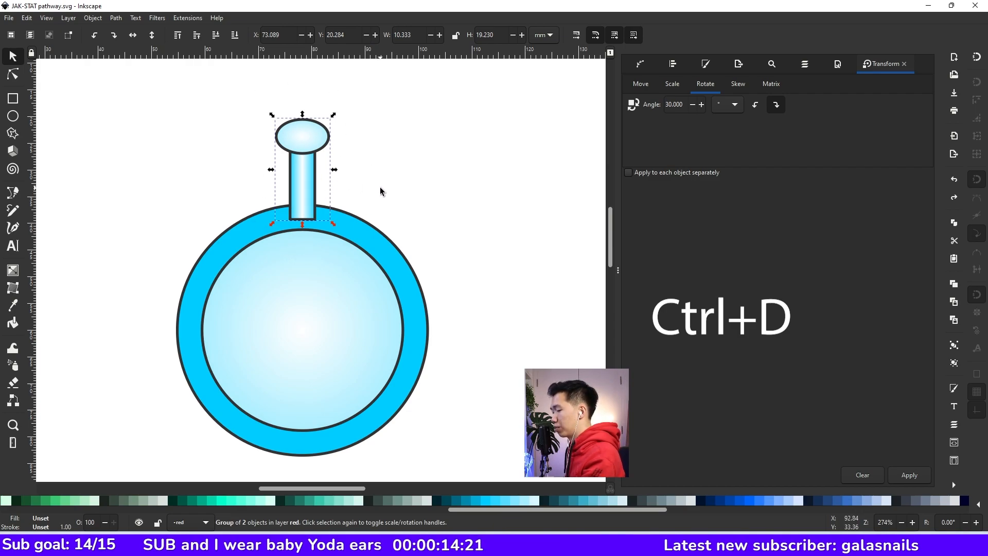
pyautogui.click(909, 475)
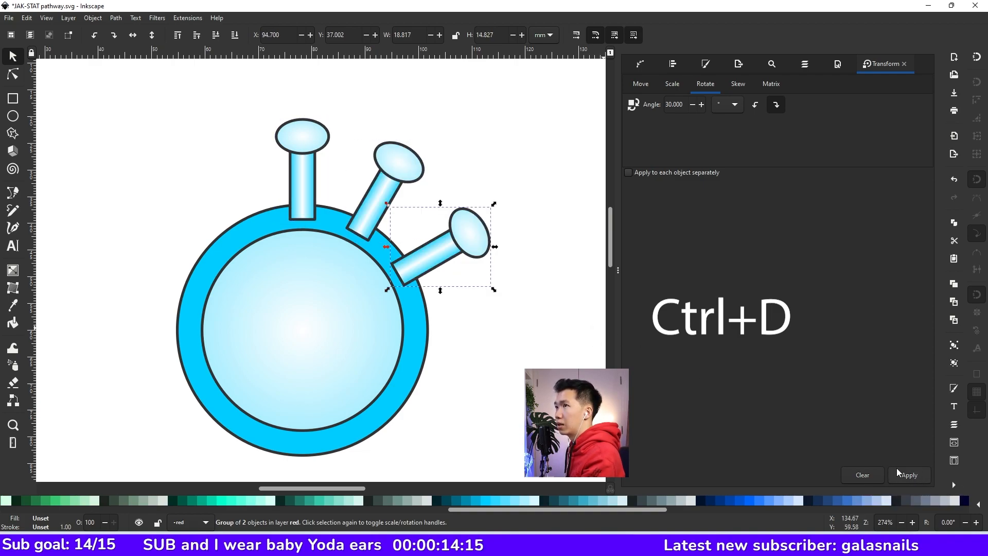
pyautogui.click(908, 475)
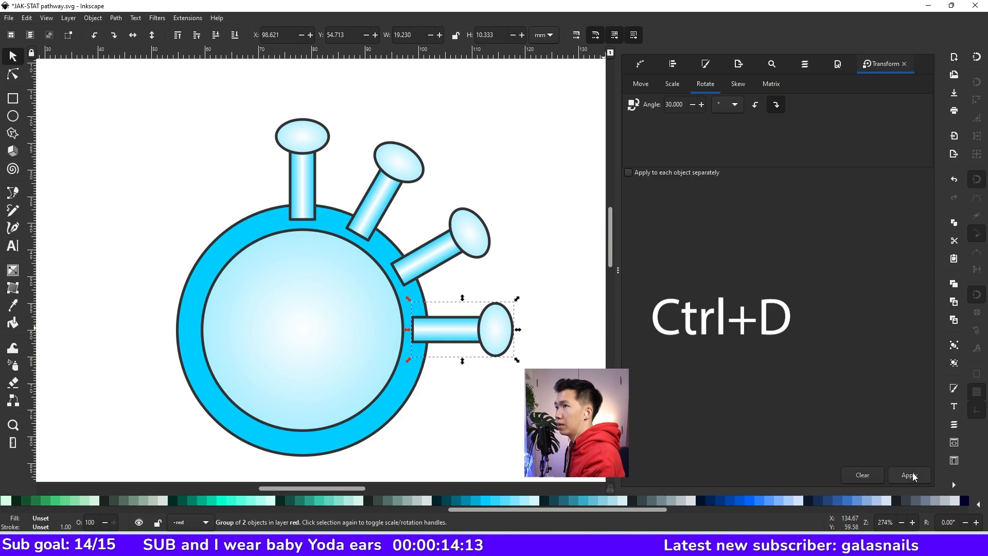
pyautogui.click(908, 475)
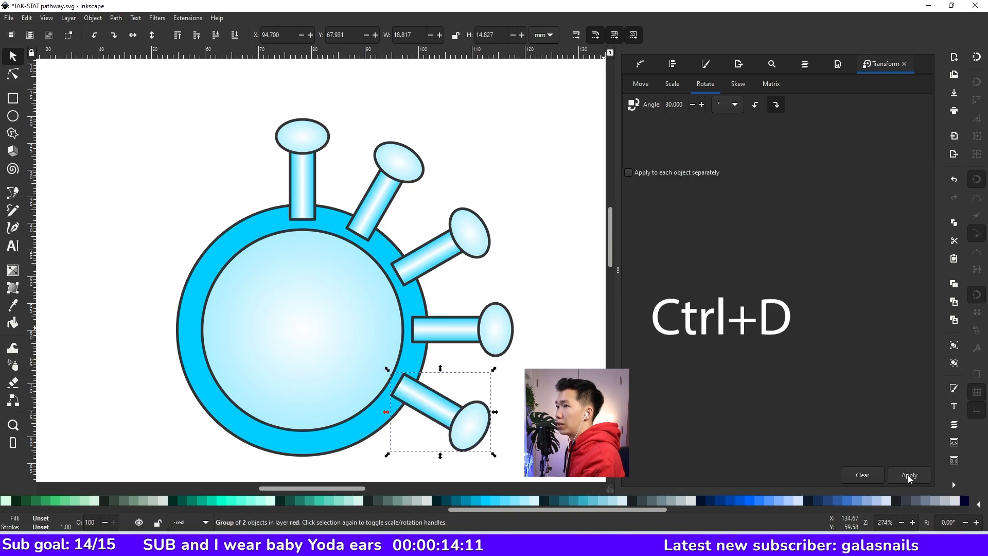
pyautogui.click(908, 474)
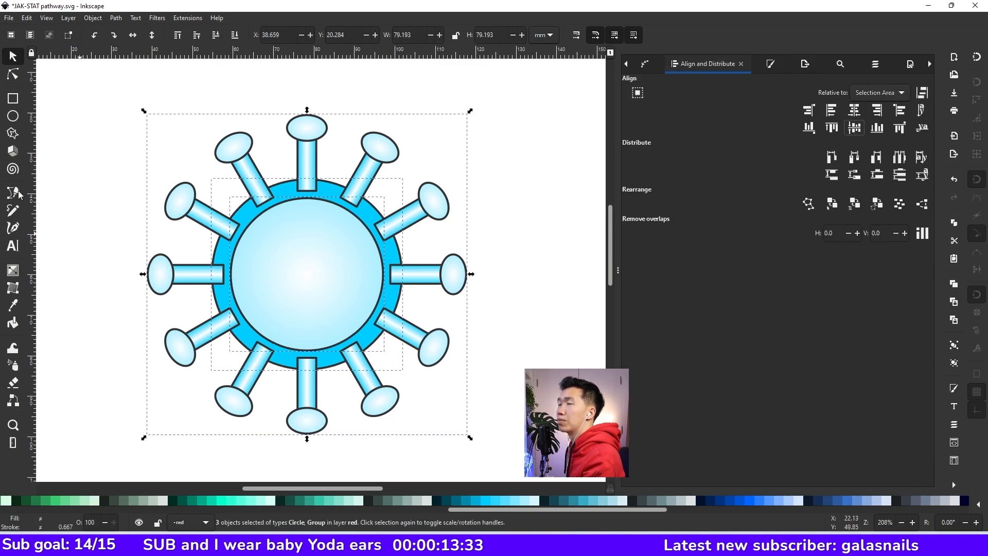
# Group the membrane and its twelve spikes, then save the drawing
pyautogui.press('ctrl+g')
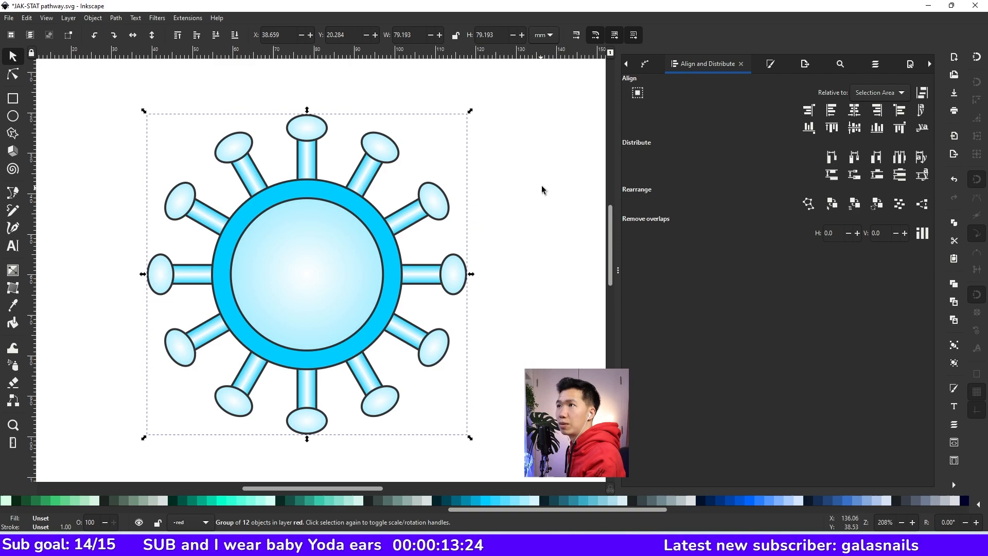
pyautogui.press('ctrl+s')
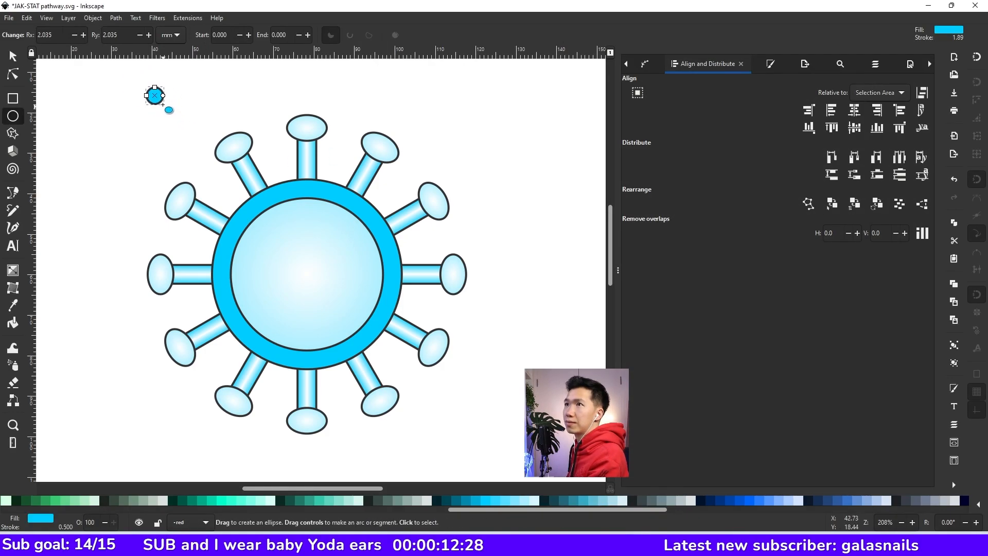
# Draw a large outline-only circle to the left of the virus
pyautogui.moveTo(169, 110); pyautogui.dragTo(107, 185)
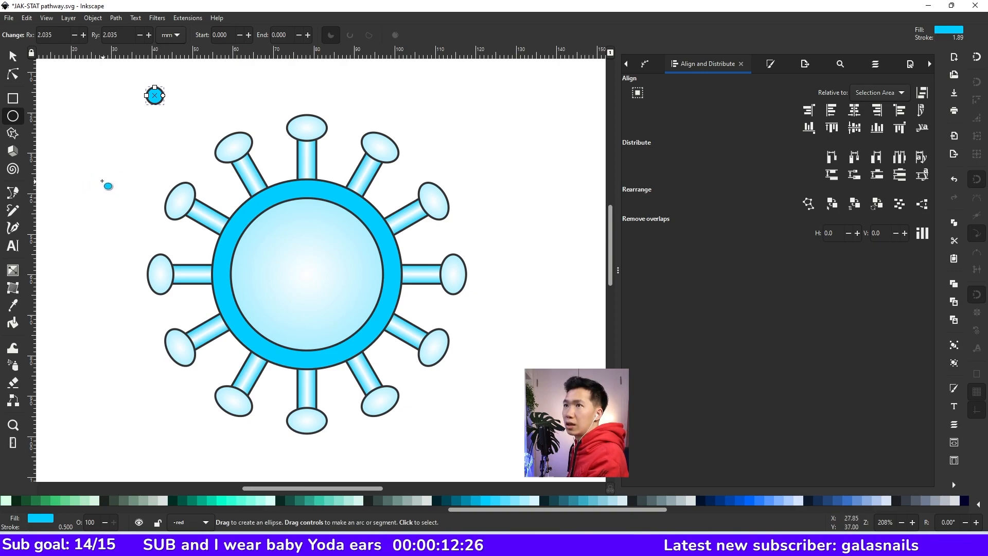
pyautogui.moveTo(103, 184); pyautogui.dragTo(231, 267)
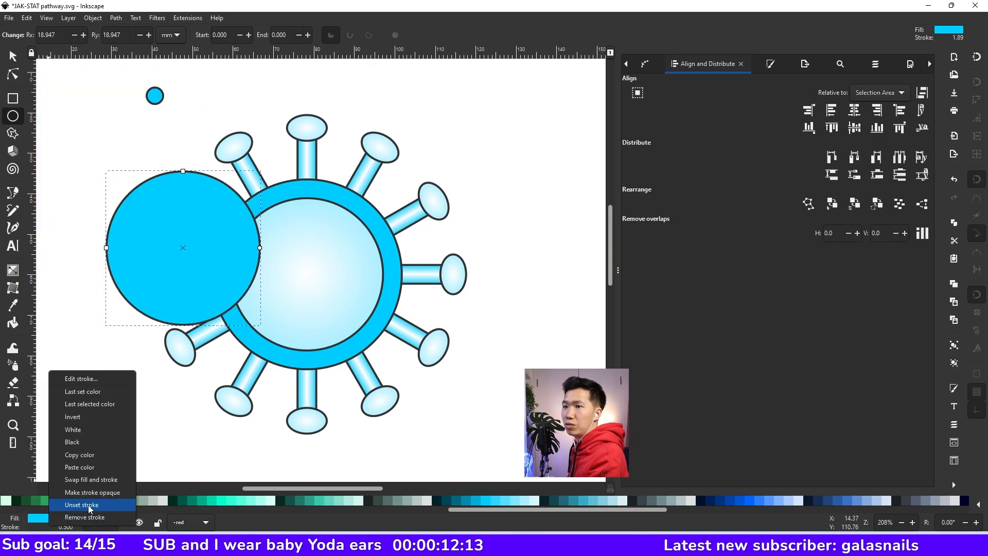
pyautogui.click(81, 504)
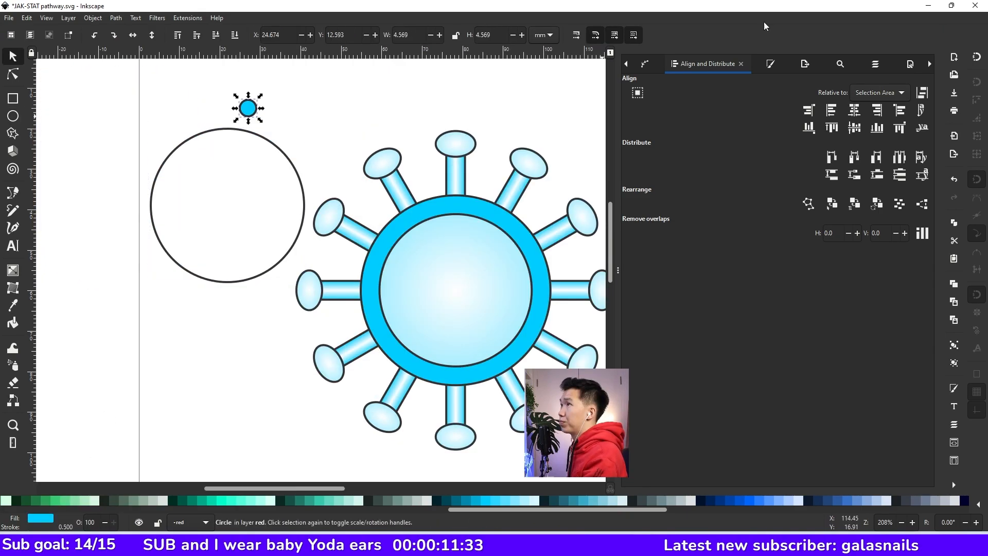
pyautogui.click(227, 206)
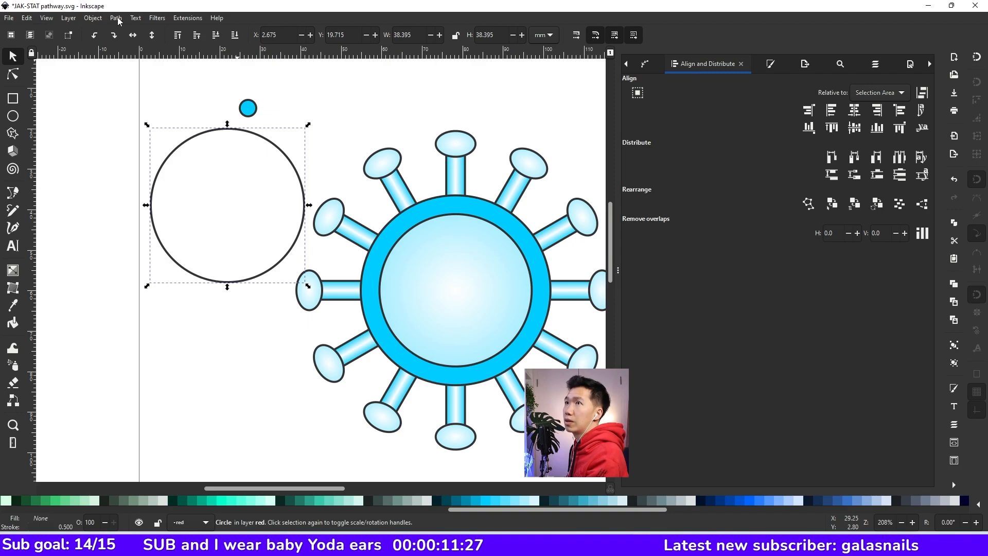
pyautogui.click(115, 17)
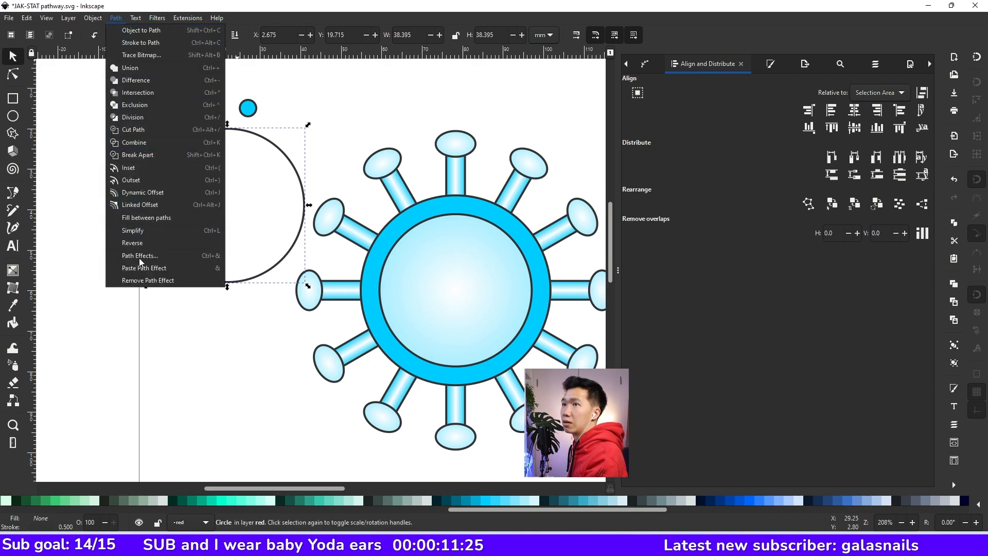
pyautogui.moveTo(138, 256)
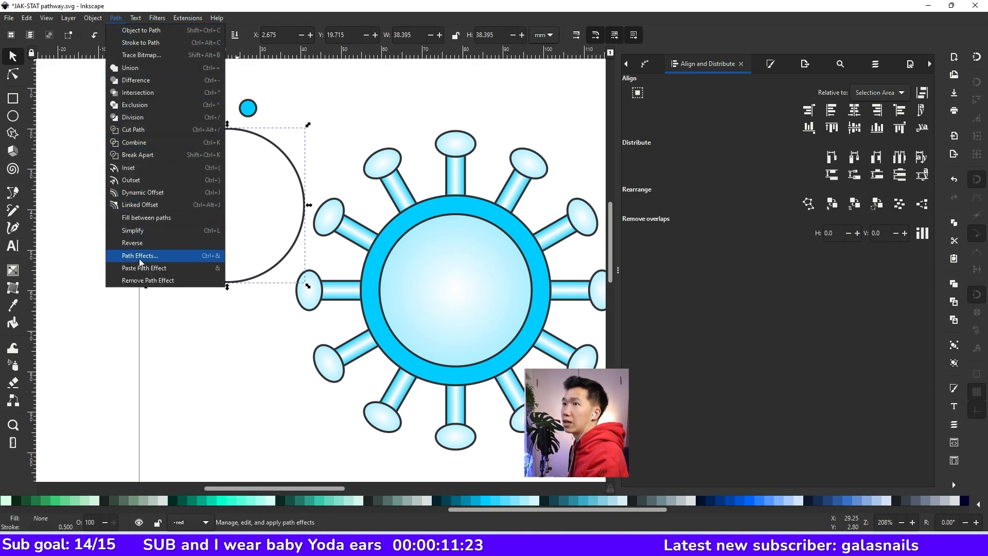
pyautogui.click(138, 256)
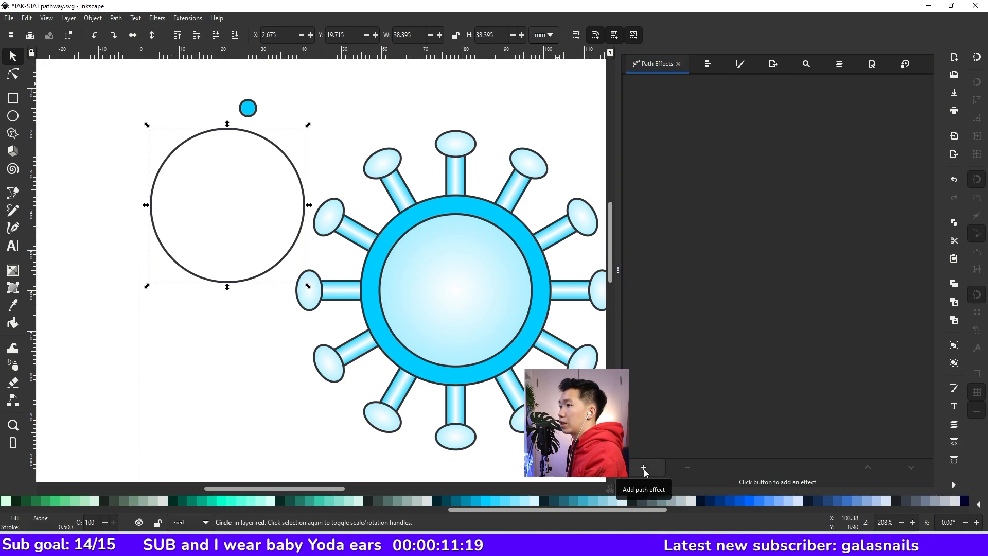
pyautogui.click(643, 468)
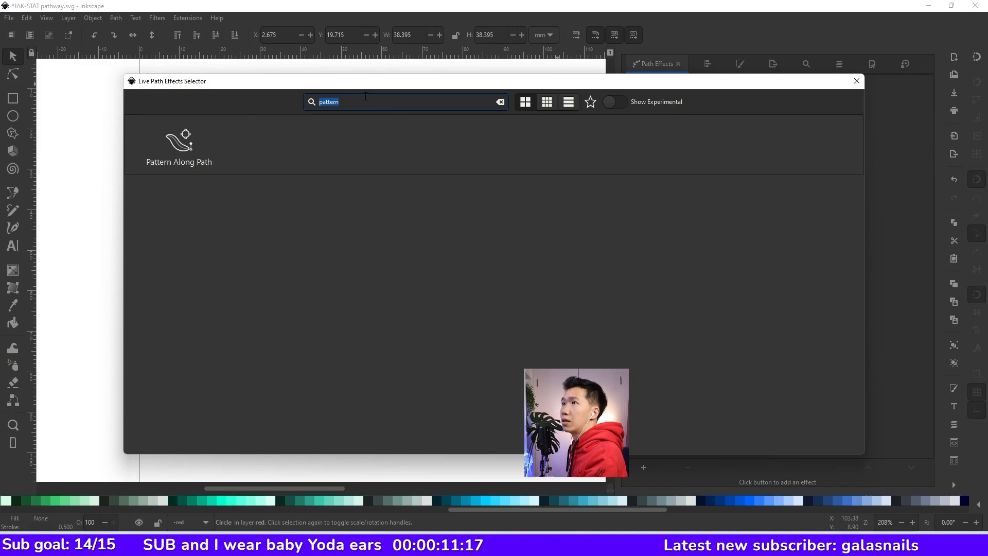
pyautogui.press('BackSpace')
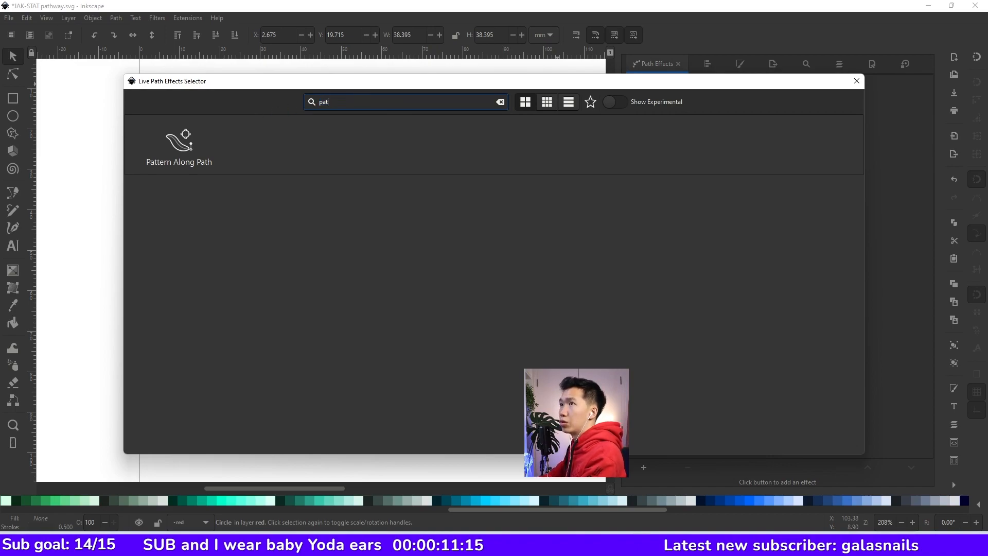
pyautogui.click(500, 101)
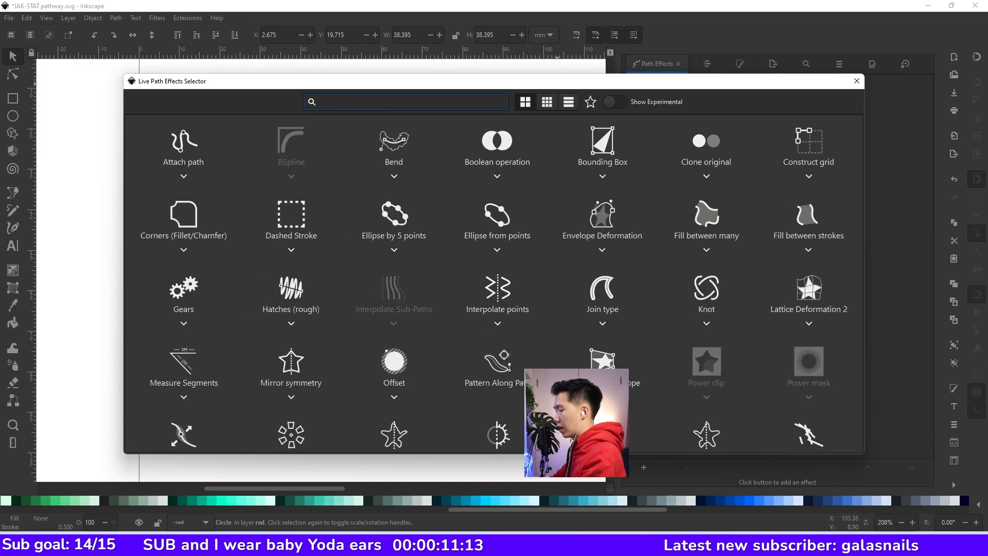
pyautogui.write('patter')
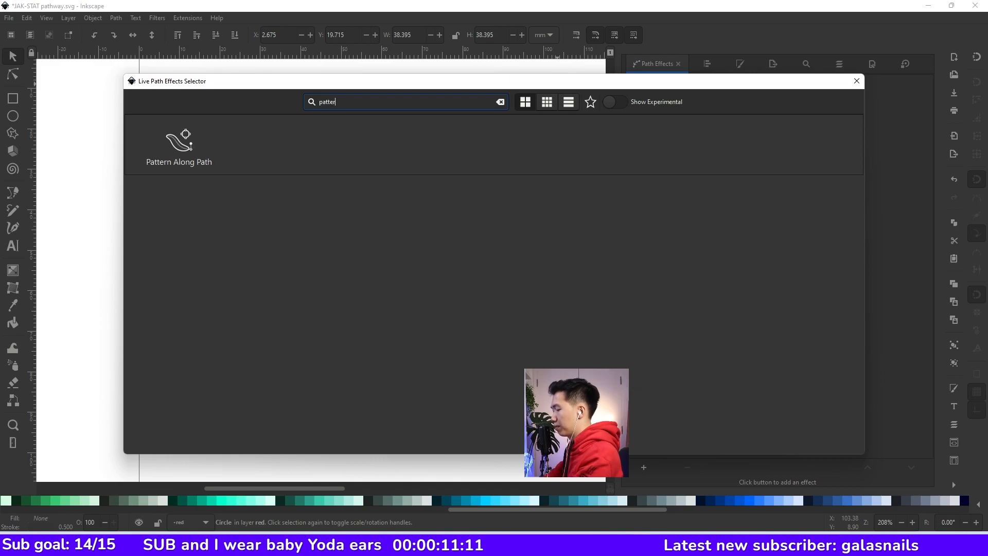
pyautogui.click(855, 80)
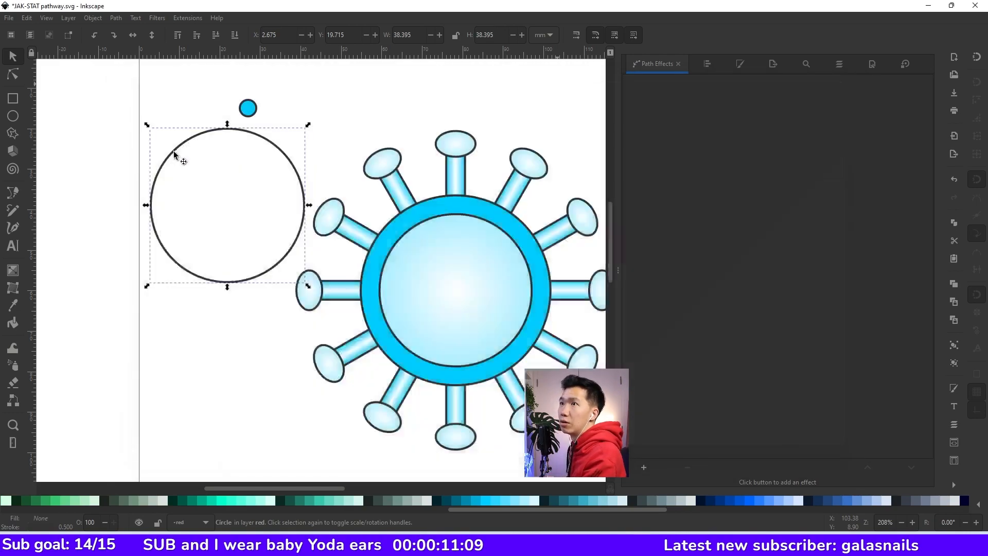
pyautogui.click(643, 266)
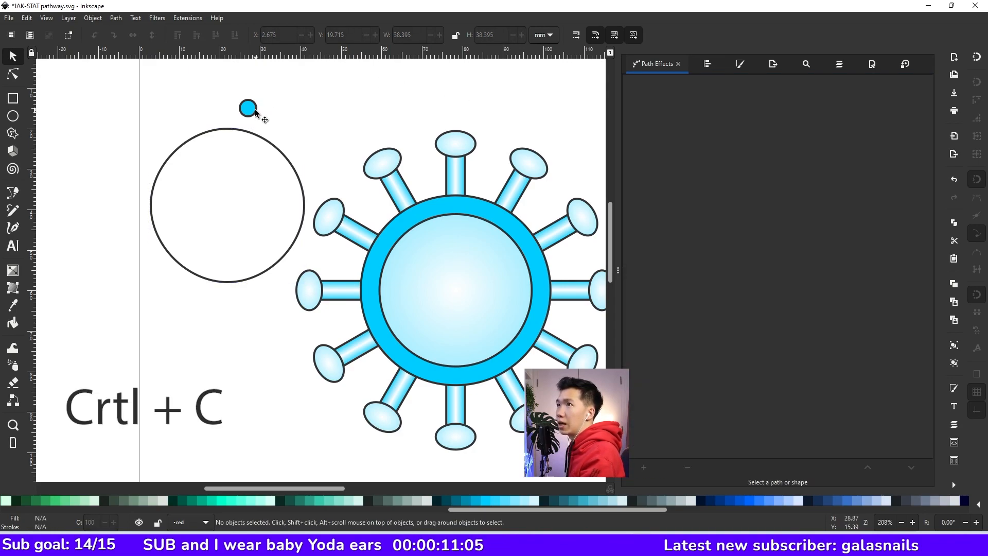
# Apply the copied small blue circle as a repeated pattern along the big circle
pyautogui.click(248, 107)
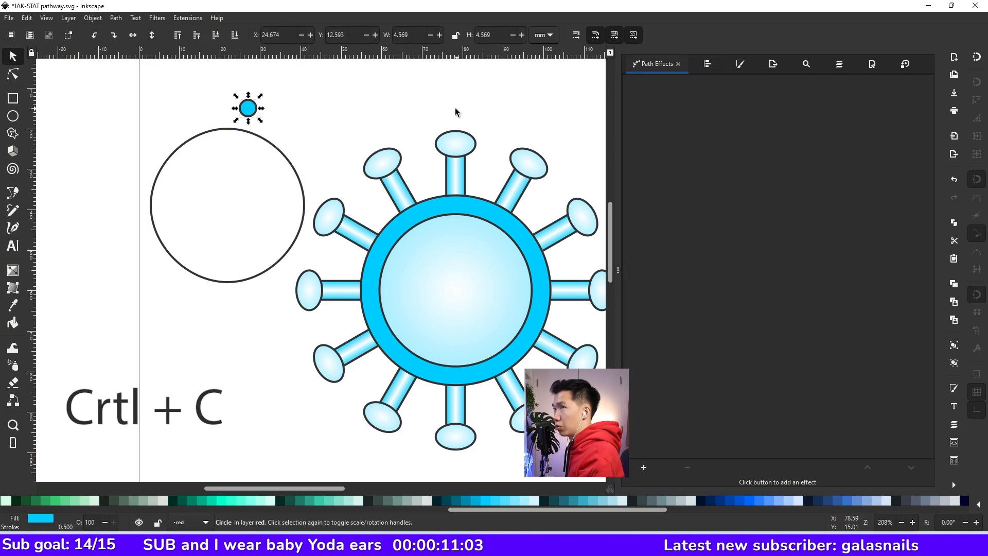
pyautogui.moveTo(269, 142)
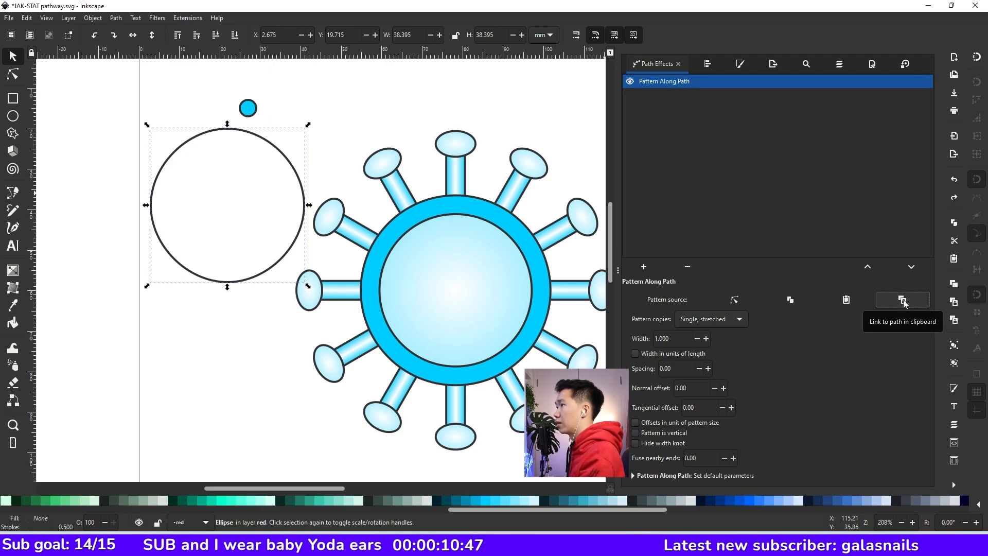
pyautogui.click(901, 300)
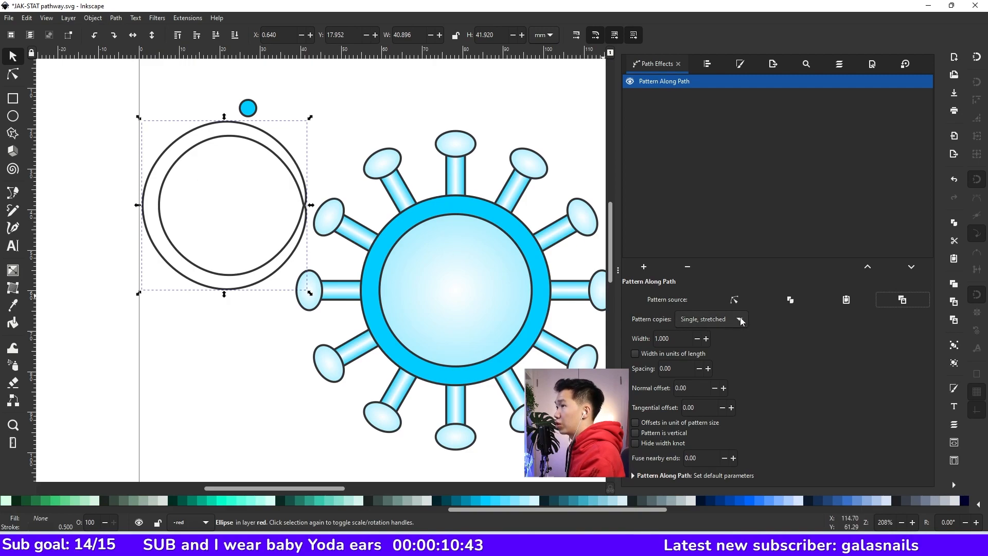
pyautogui.click(739, 320)
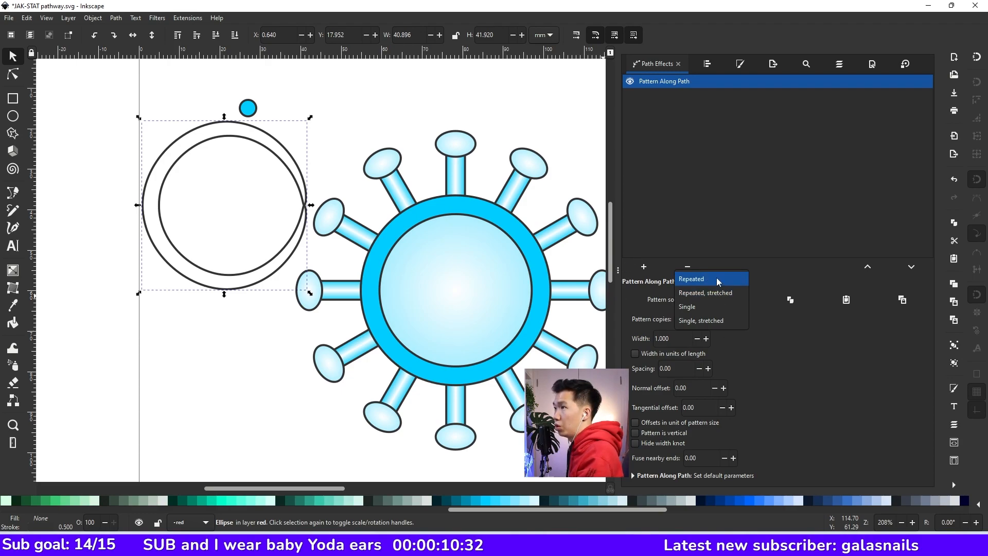
pyautogui.click(691, 278)
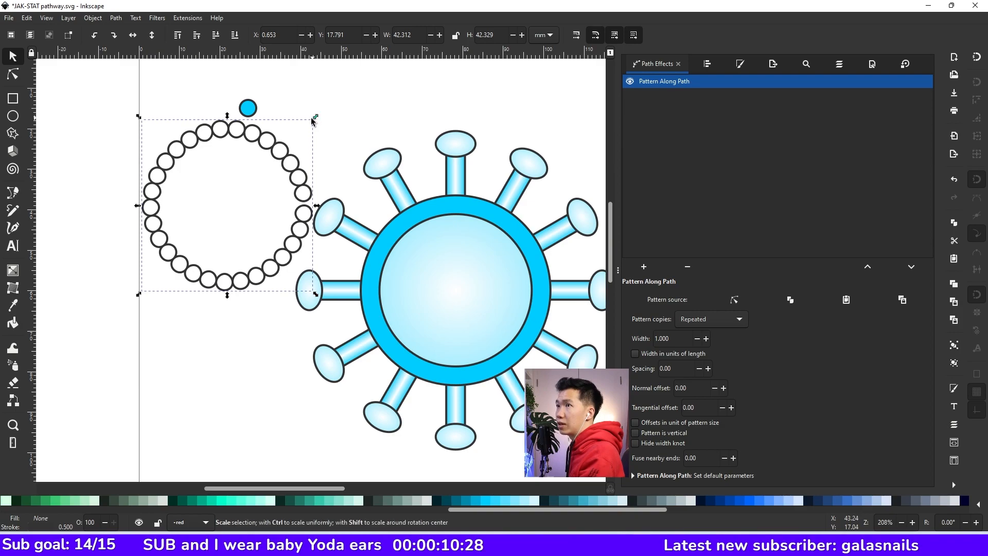
# Set the bead copies to repeated, stretched and fine-tune the ring's size
pyautogui.moveTo(312, 120); pyautogui.dragTo(317, 118)
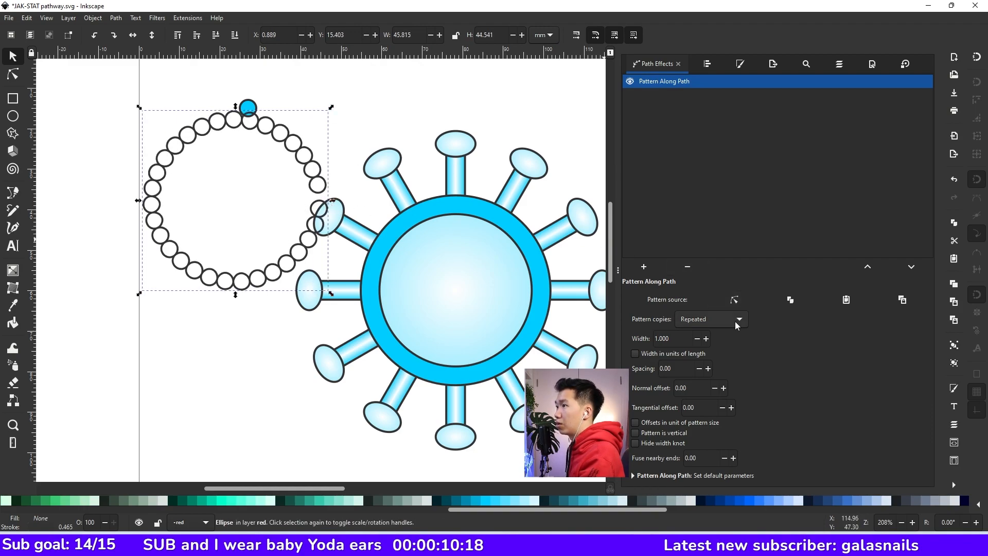
pyautogui.click(738, 319)
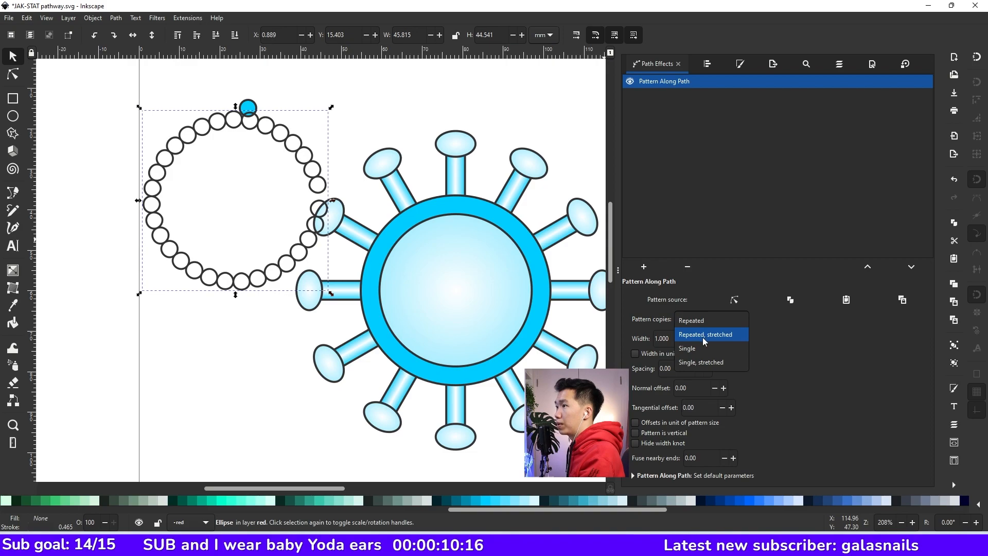
pyautogui.click(704, 334)
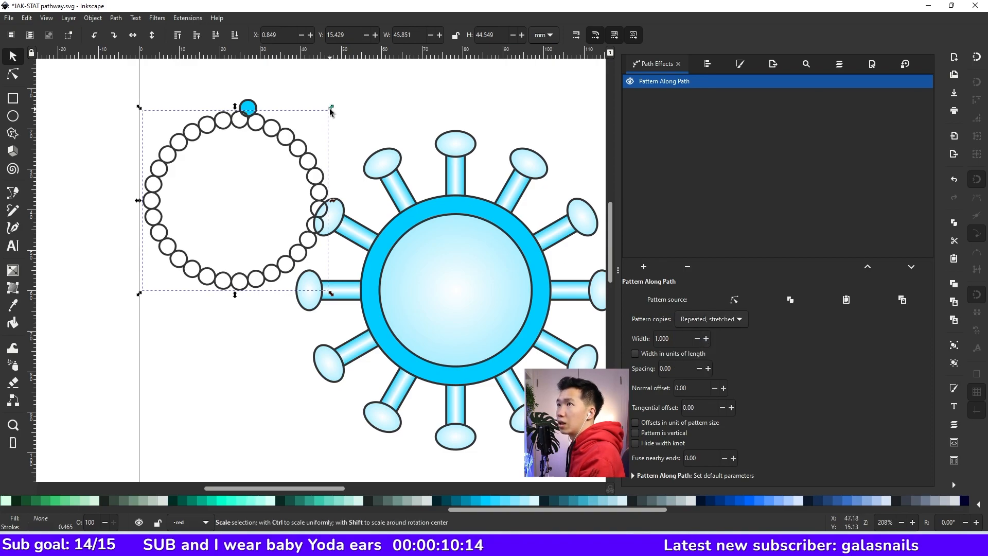
pyautogui.moveTo(331, 107); pyautogui.dragTo(312, 118)
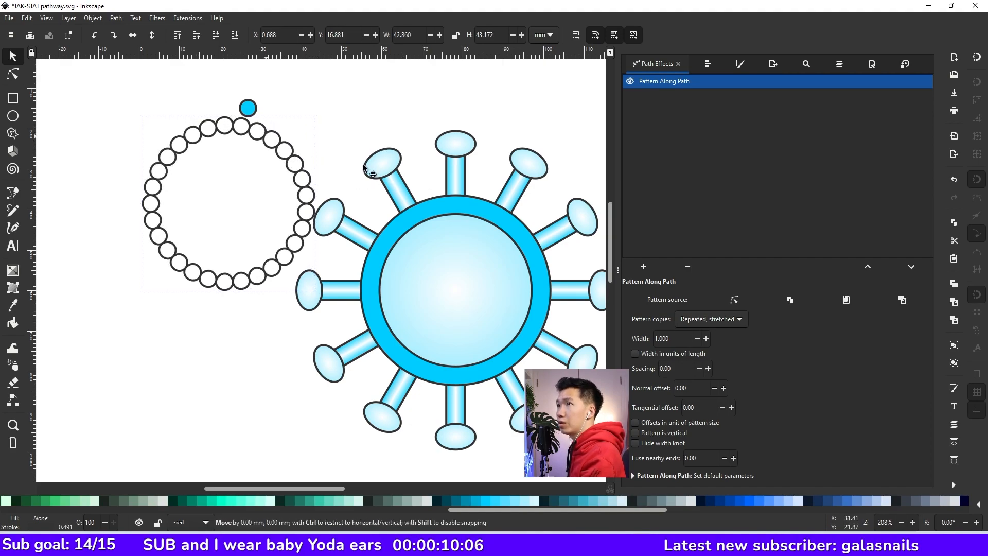
# Move the bead ring into the virus centre and scale it to fit inside the membrane
pyautogui.moveTo(227, 202); pyautogui.dragTo(463, 286)
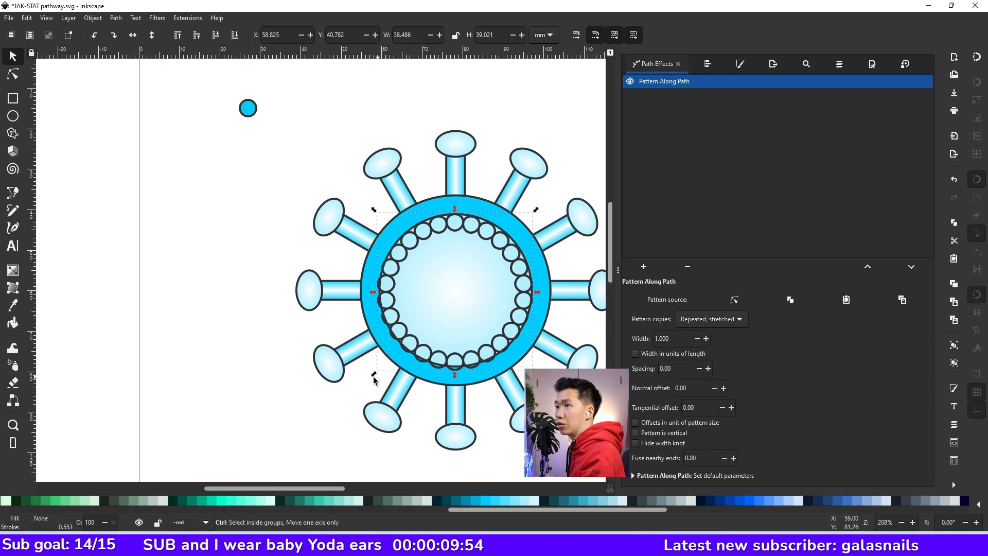
pyautogui.moveTo(373, 381); pyautogui.dragTo(379, 367)
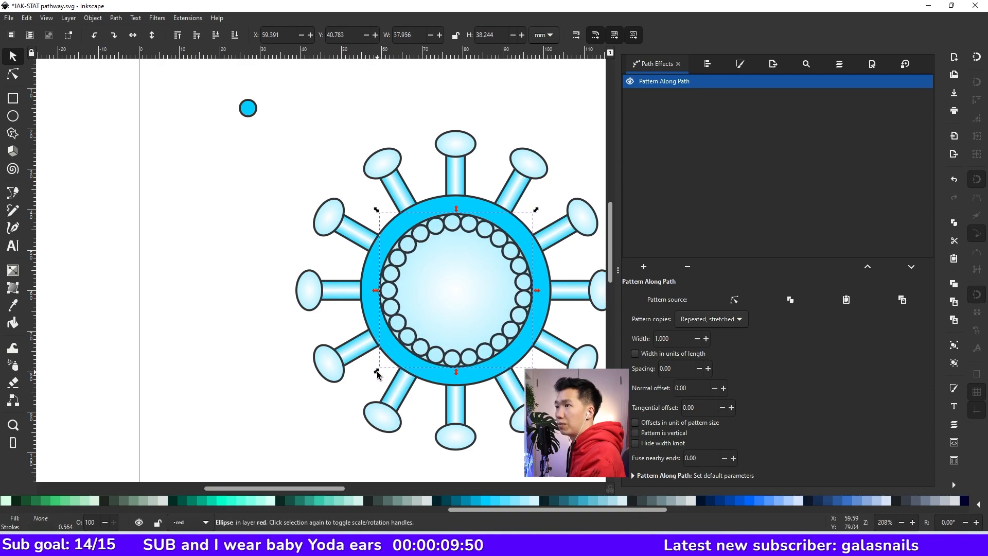
pyautogui.click(727, 64)
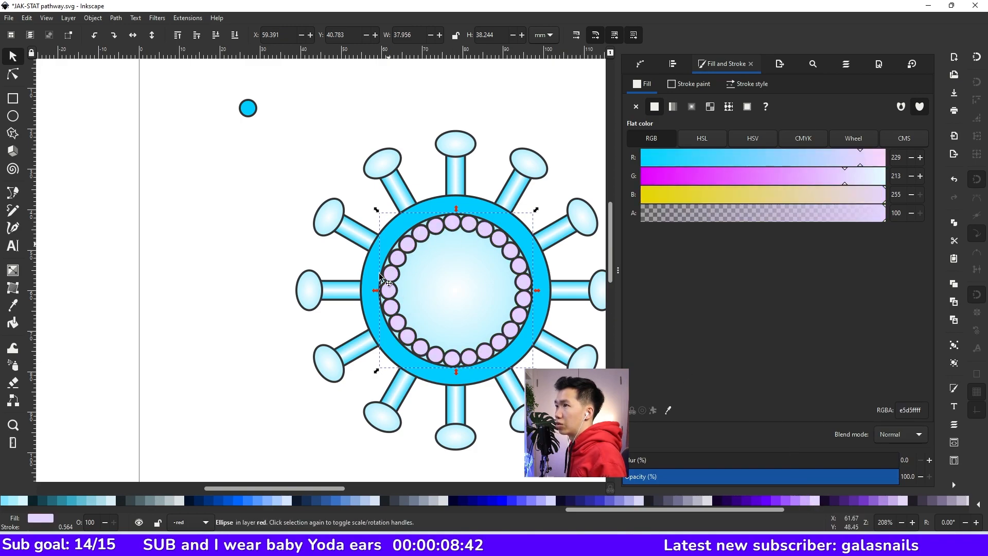
pyautogui.moveTo(457, 221)
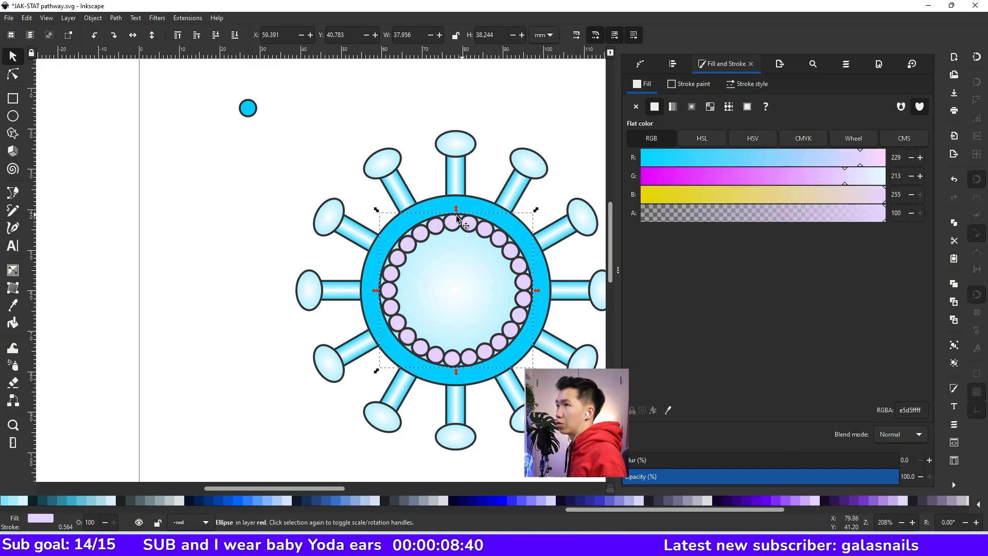
pyautogui.moveTo(438, 356)
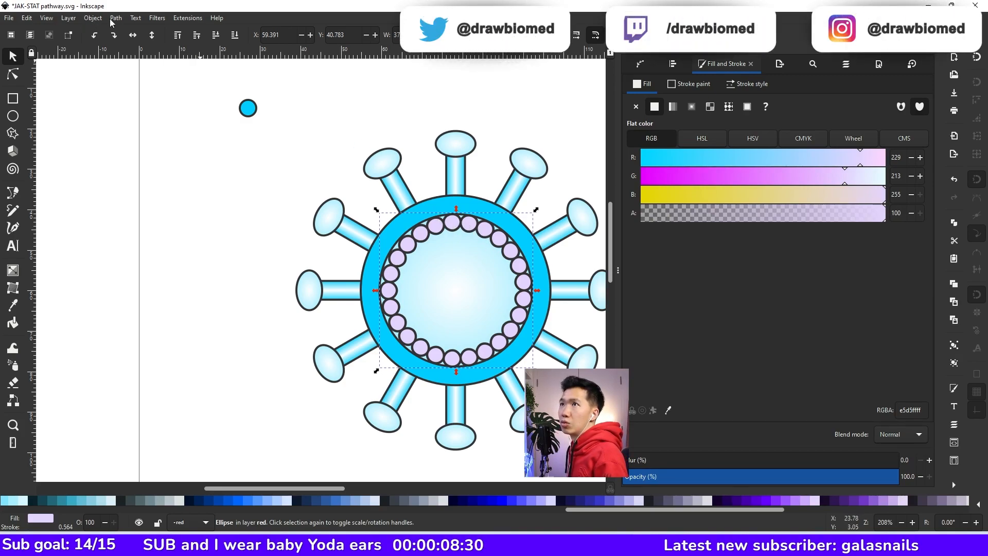
# Split the bead ring into separate beads with Path > Break Apart
pyautogui.click(115, 17)
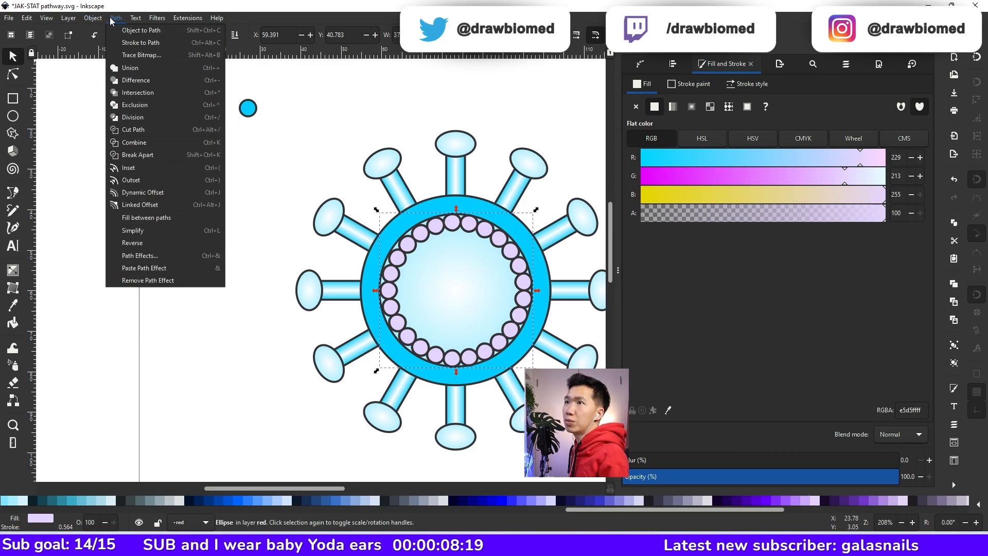
pyautogui.click(495, 137)
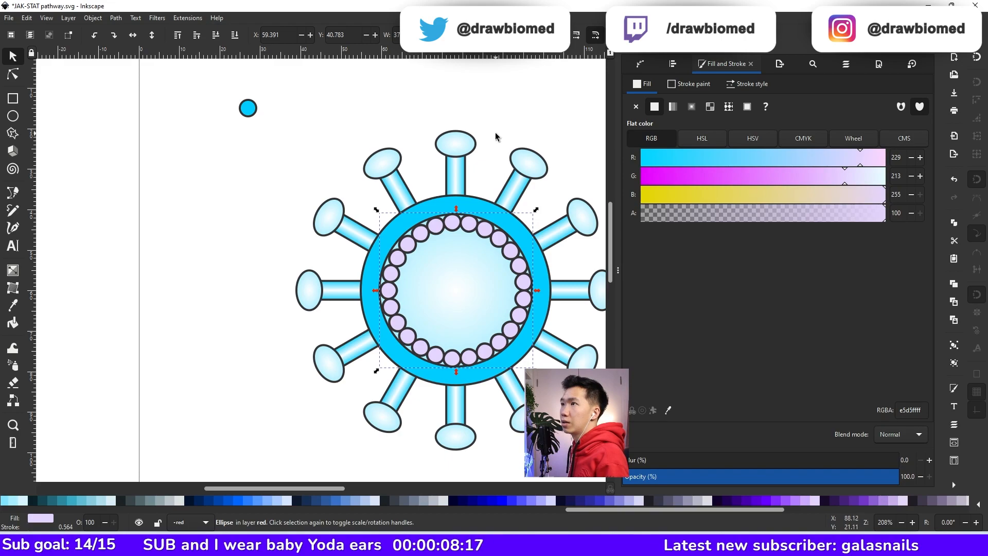
pyautogui.moveTo(619, 297)
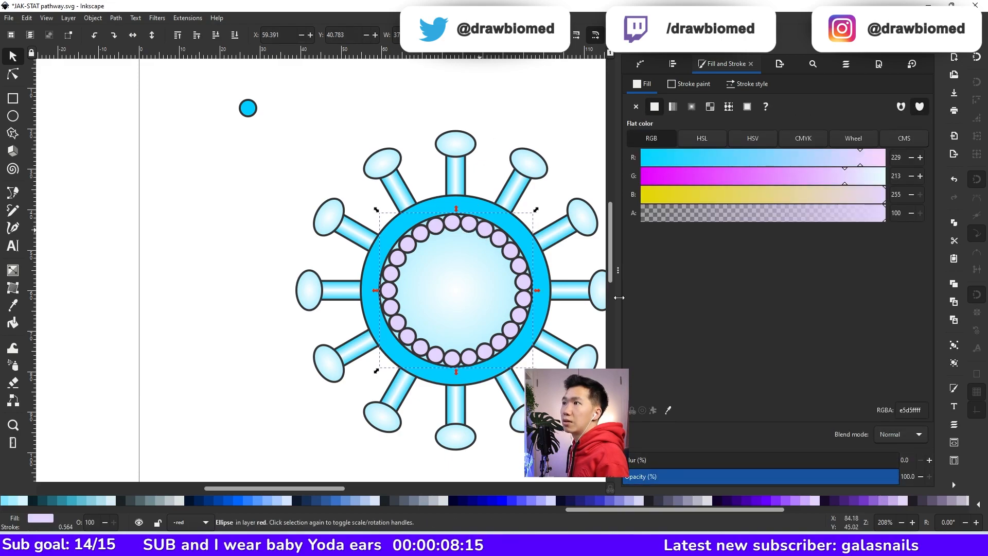
pyautogui.click(116, 17)
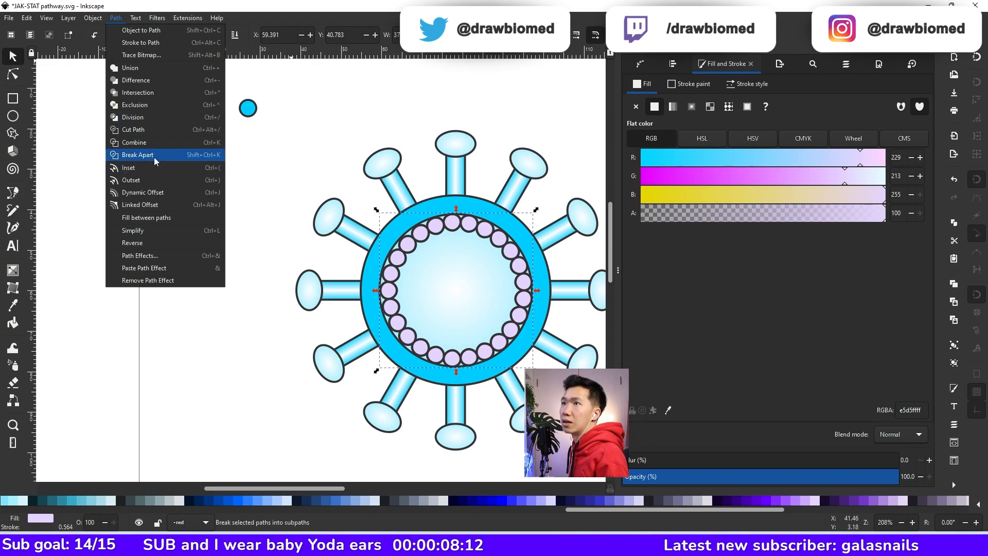
pyautogui.click(138, 155)
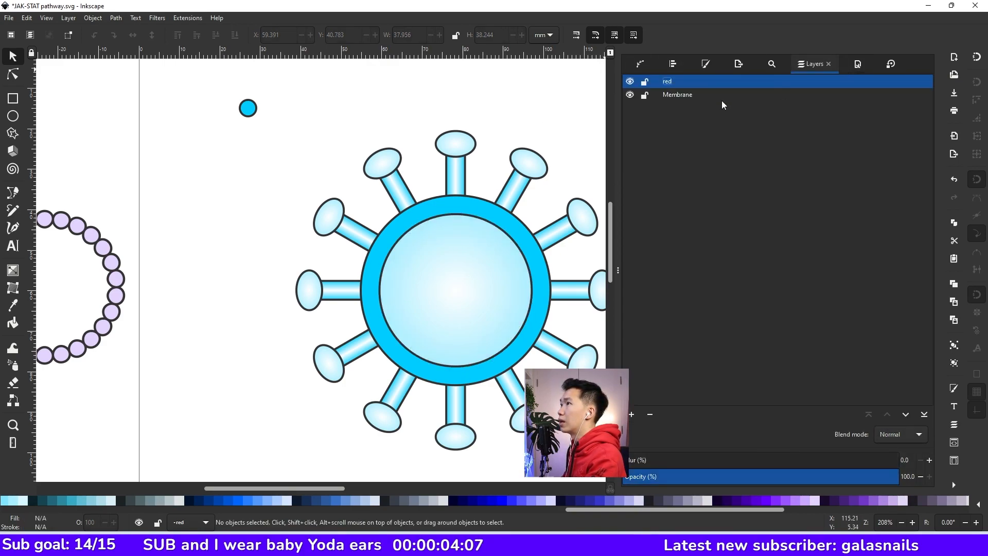
# Create a new layer named 'Matrix protein'
pyautogui.click(631, 413)
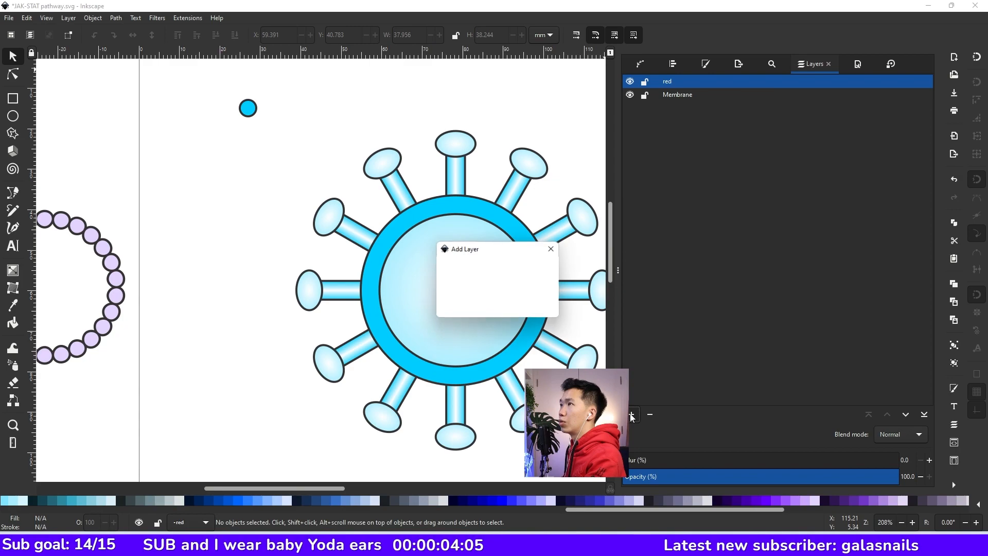
pyautogui.click(629, 414)
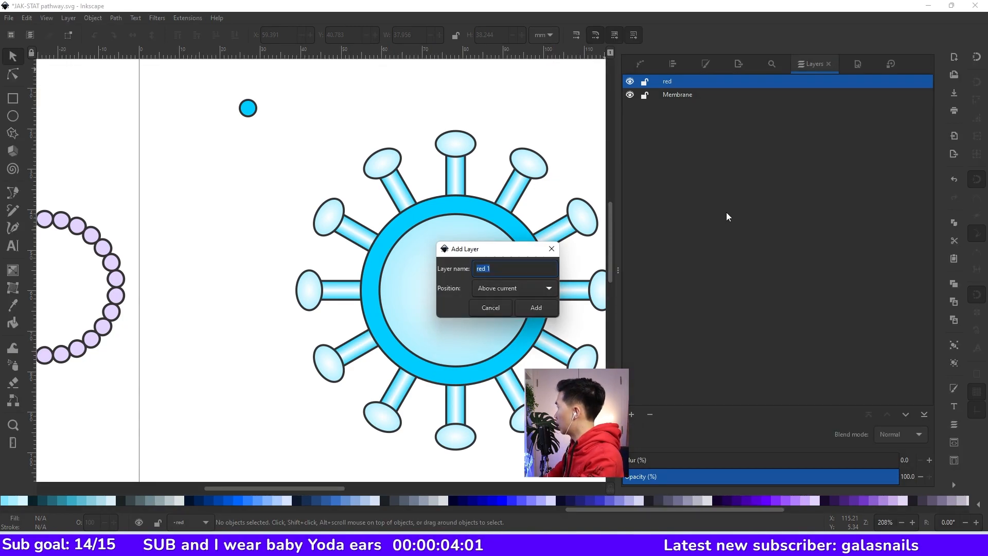
pyautogui.write('Matrix')
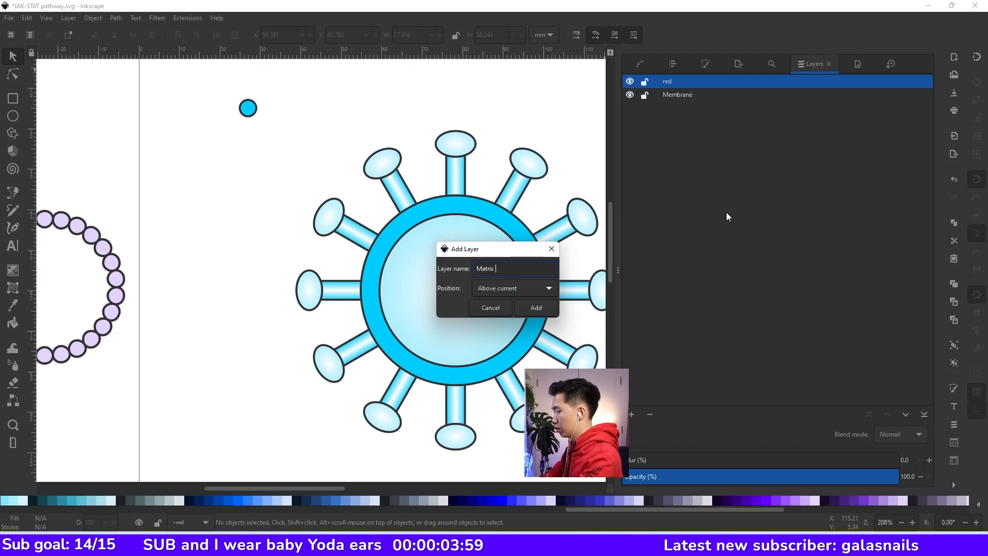
pyautogui.write('protein')
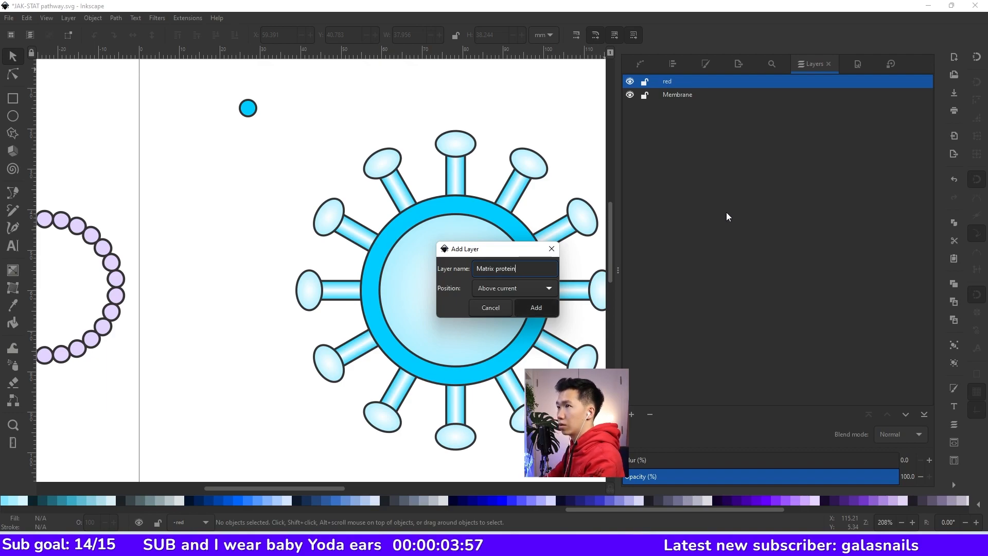
pyautogui.click(534, 308)
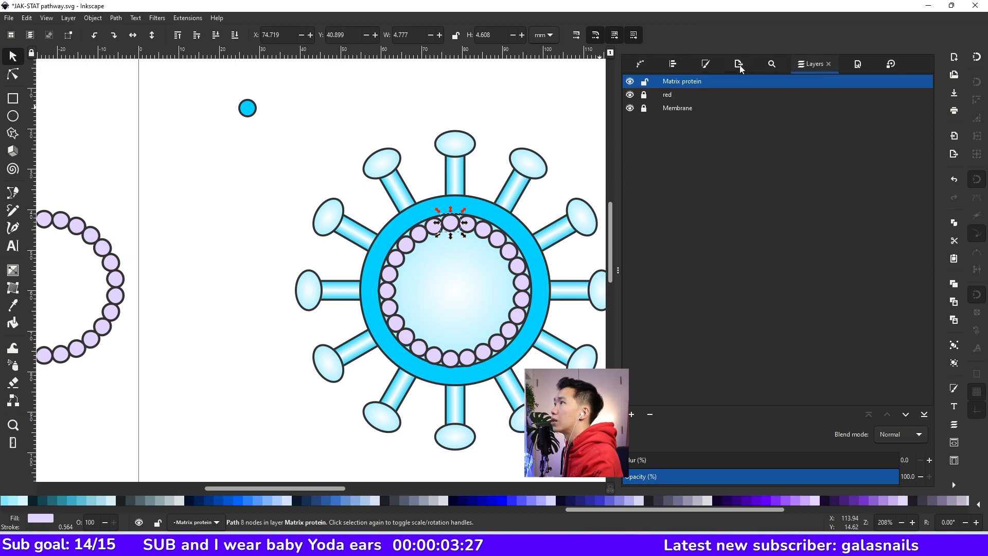
# Give the beads on the left and right of the ring a purple radial gradient fill
pyautogui.click(705, 64)
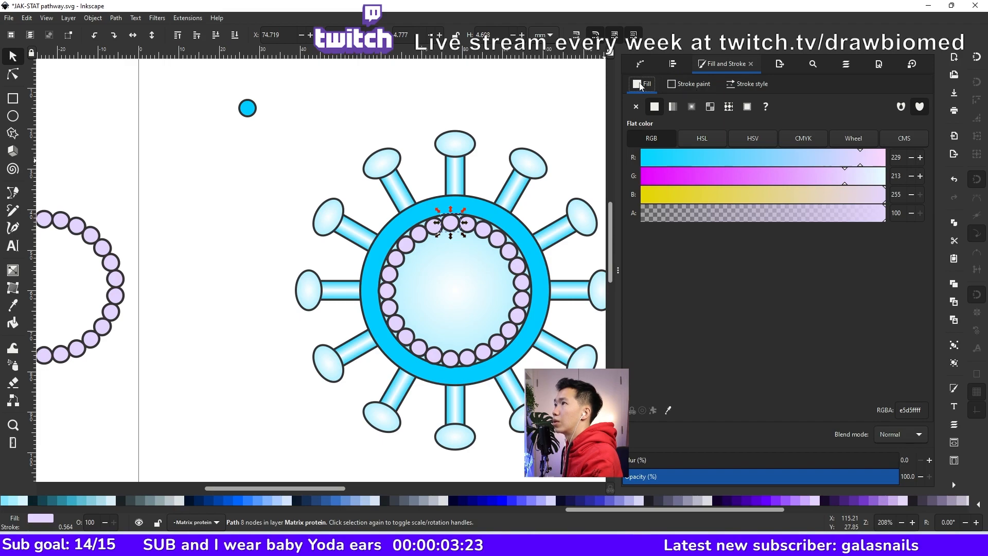
pyautogui.click(690, 106)
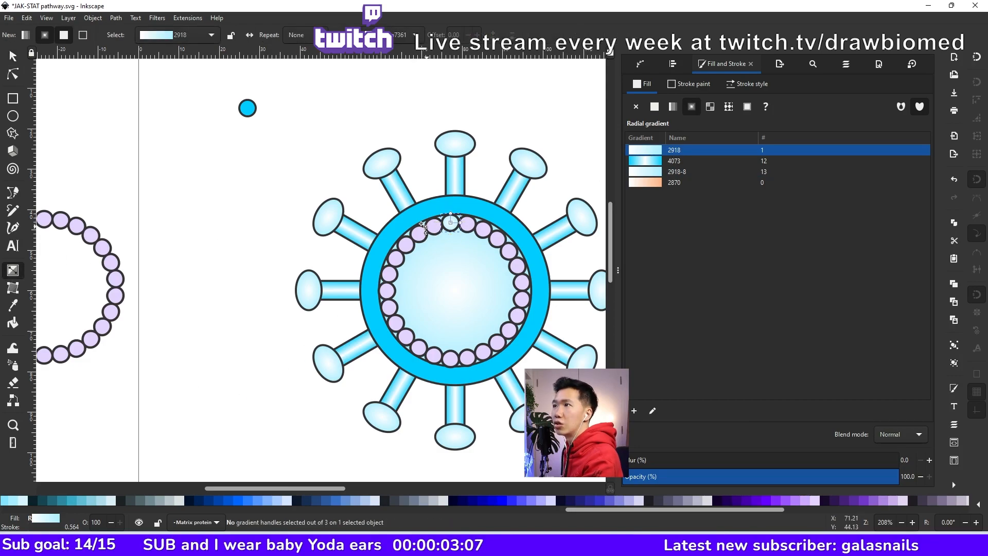
pyautogui.click(653, 106)
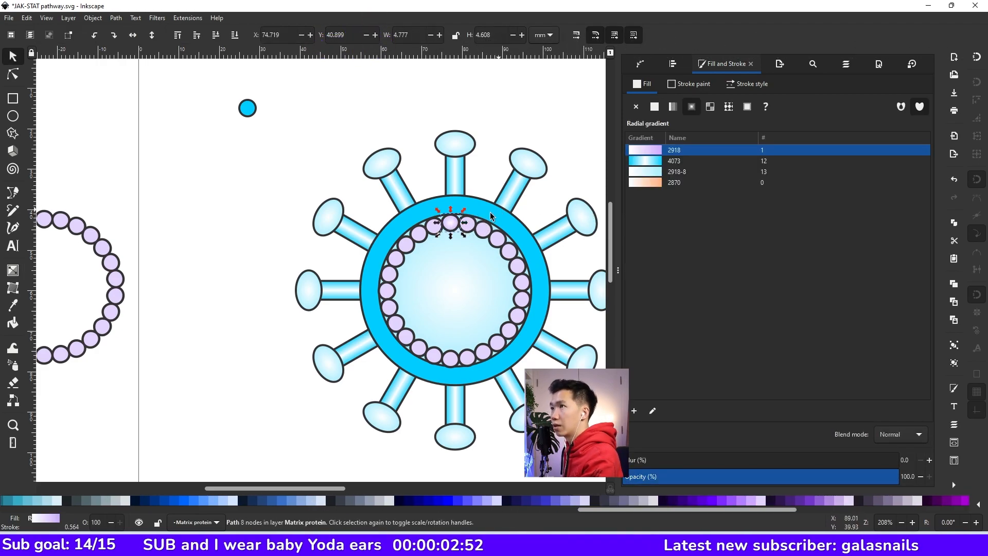
pyautogui.click(654, 106)
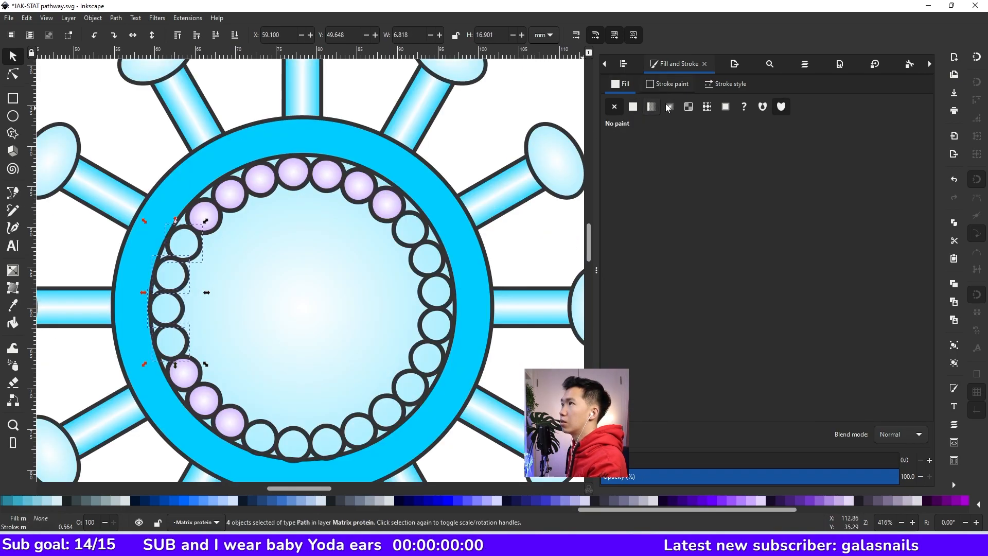
pyautogui.click(668, 106)
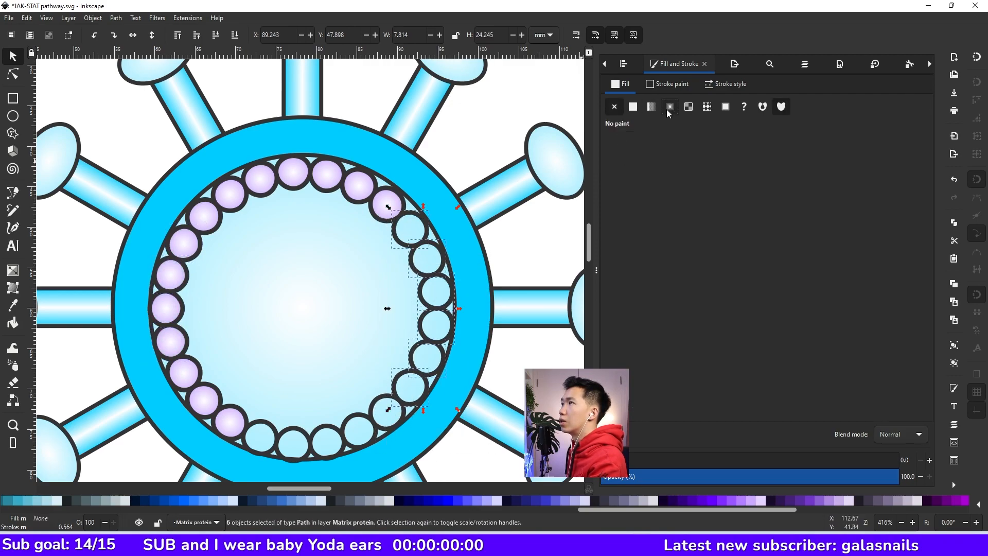
pyautogui.click(669, 106)
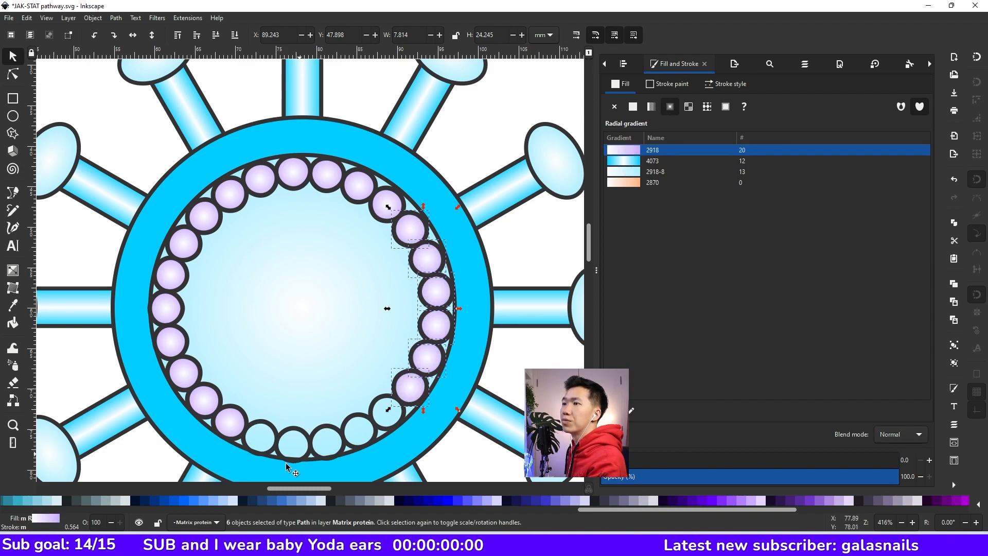
pyautogui.click(614, 106)
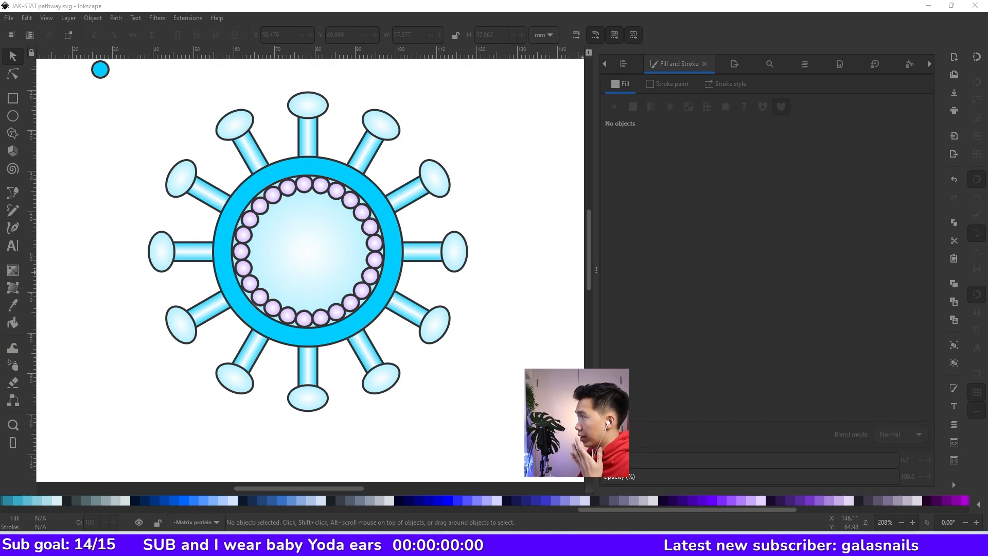
# Draw a tall rectangle and position it inside the bead ring at the virus centre
pyautogui.moveTo(414, 95); pyautogui.dragTo(497, 214)
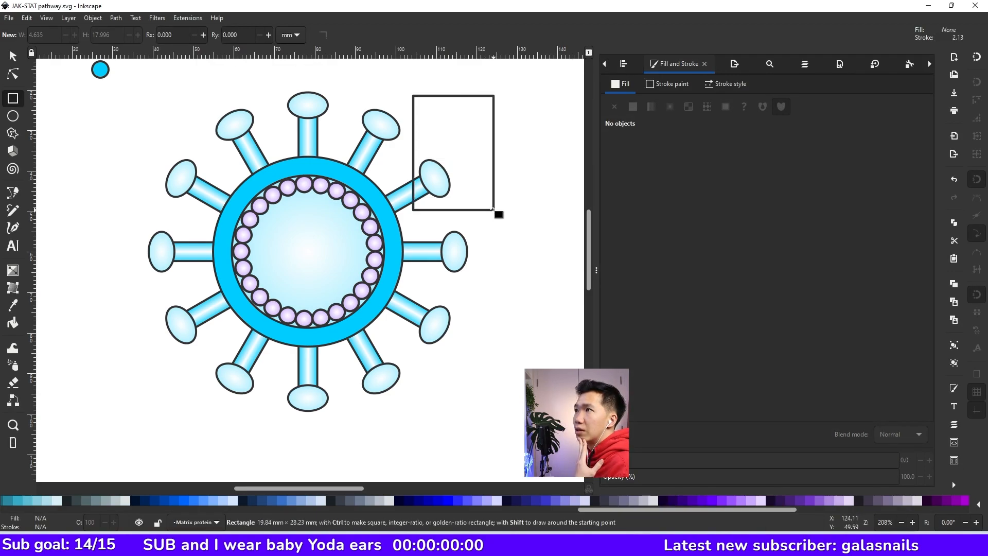
pyautogui.moveTo(494, 211); pyautogui.dragTo(474, 181)
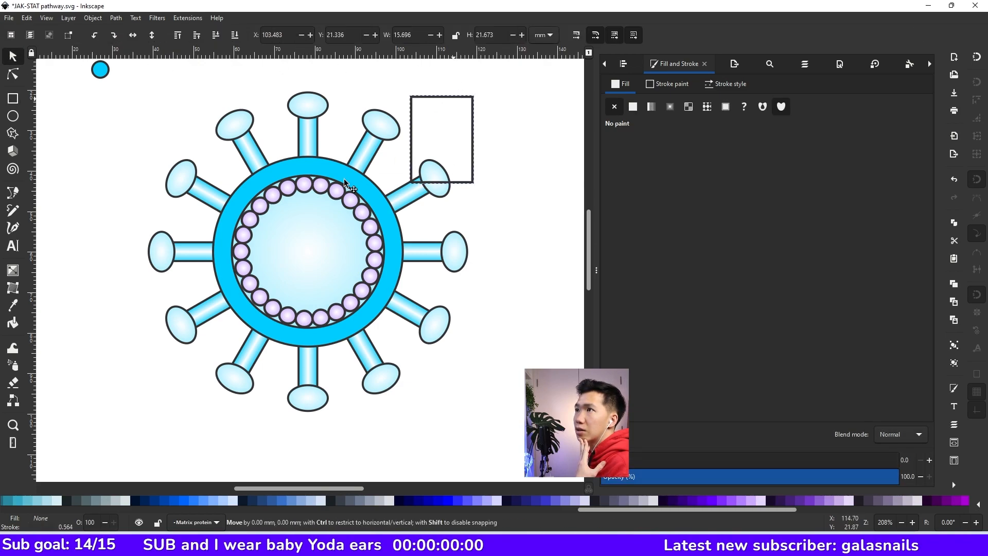
pyautogui.moveTo(441, 138); pyautogui.dragTo(305, 253)
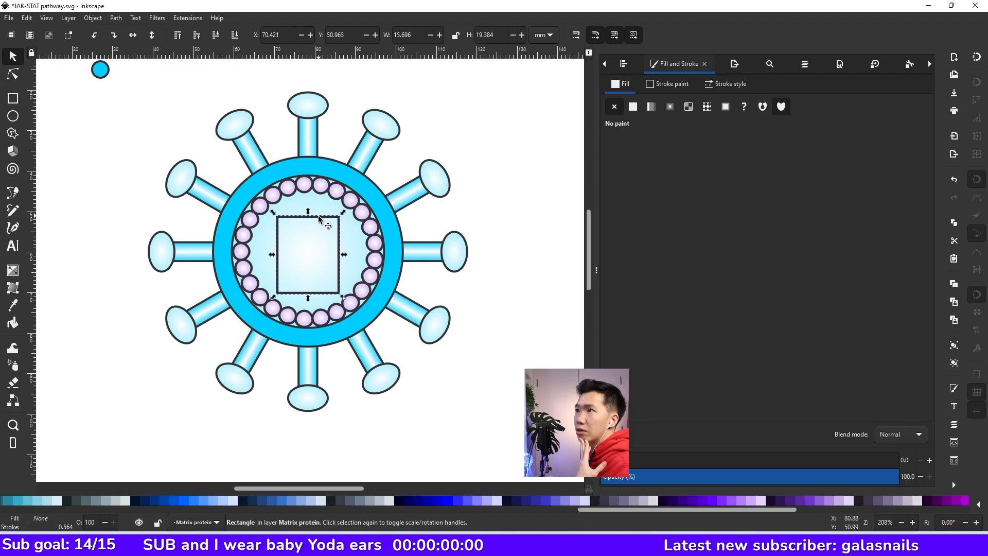
pyautogui.moveTo(318, 224); pyautogui.dragTo(320, 216)
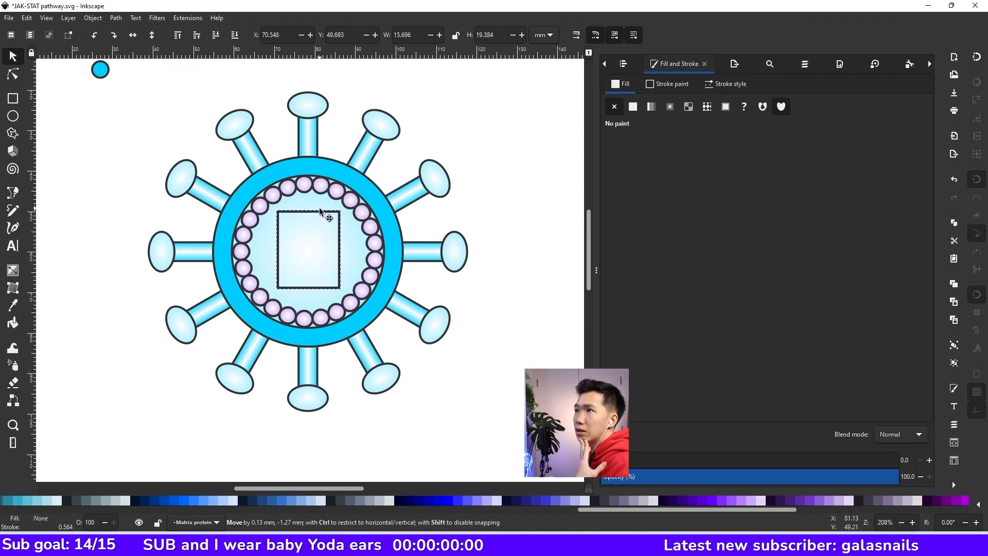
# Pull the rectangle's top corners inward with the Node tool to form a trapezoid
pyautogui.click(13, 74)
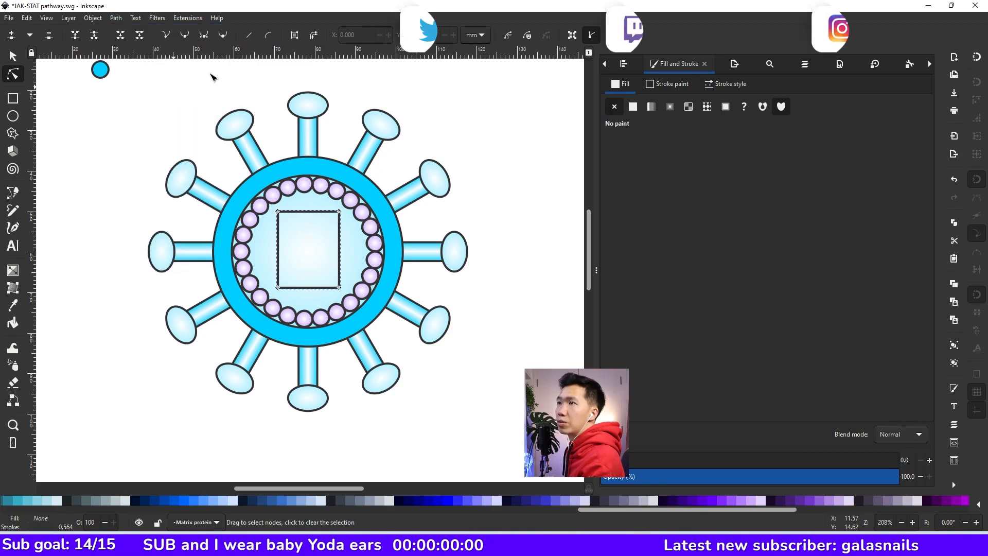
pyautogui.click(278, 211)
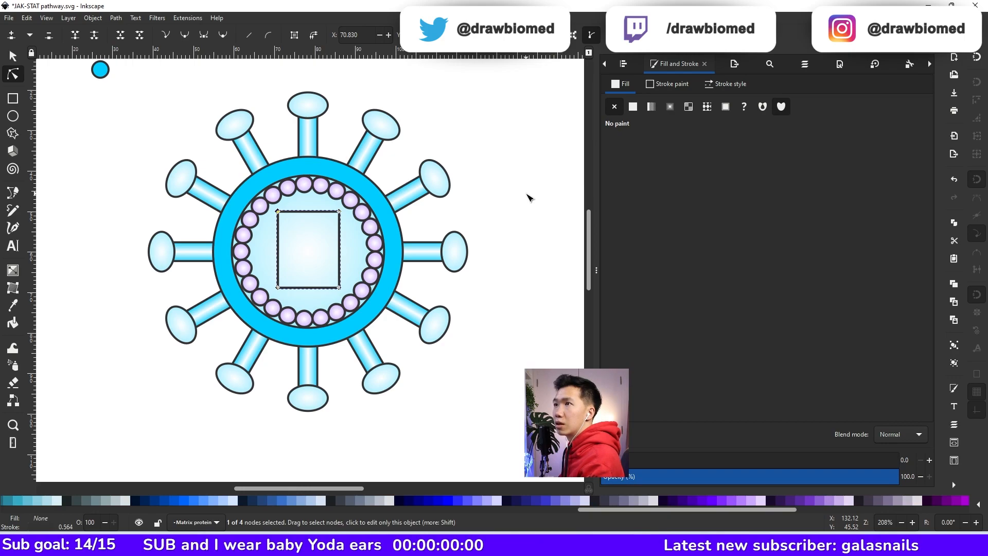
pyautogui.moveTo(281, 218)
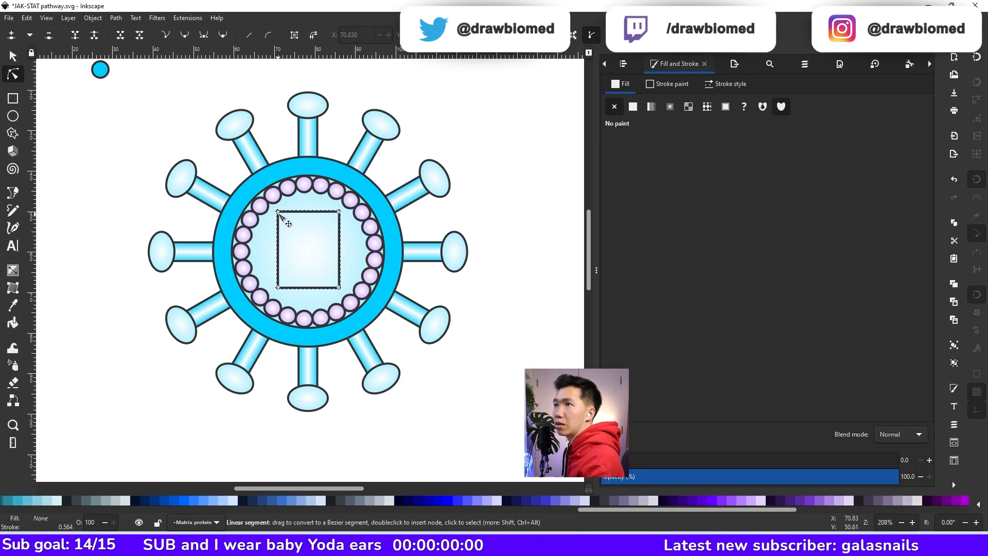
pyautogui.click(278, 211)
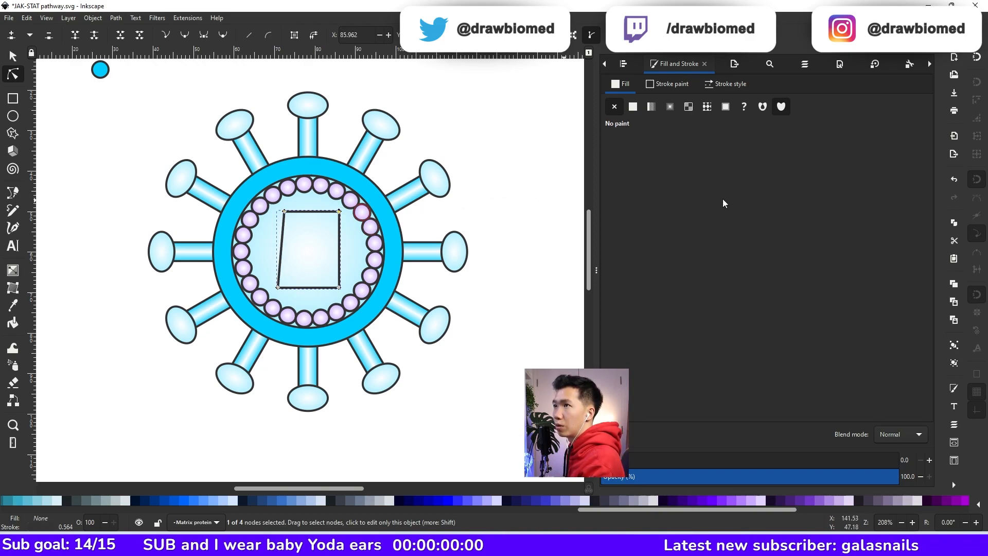
pyautogui.moveTo(340, 210); pyautogui.dragTo(333, 210)
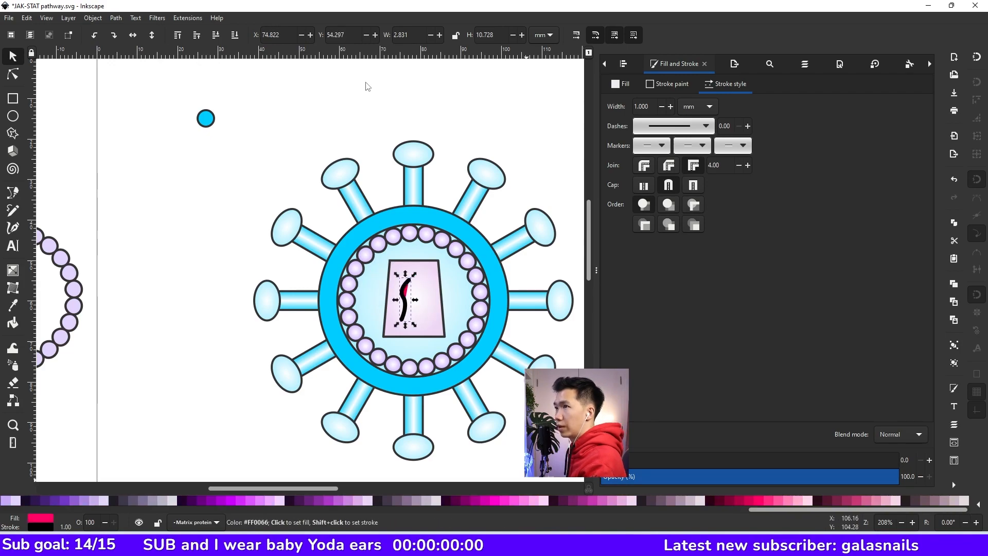
# Move a copy of the red RNA strand out and place it beside the first strand
pyautogui.moveTo(410, 303); pyautogui.dragTo(506, 179)
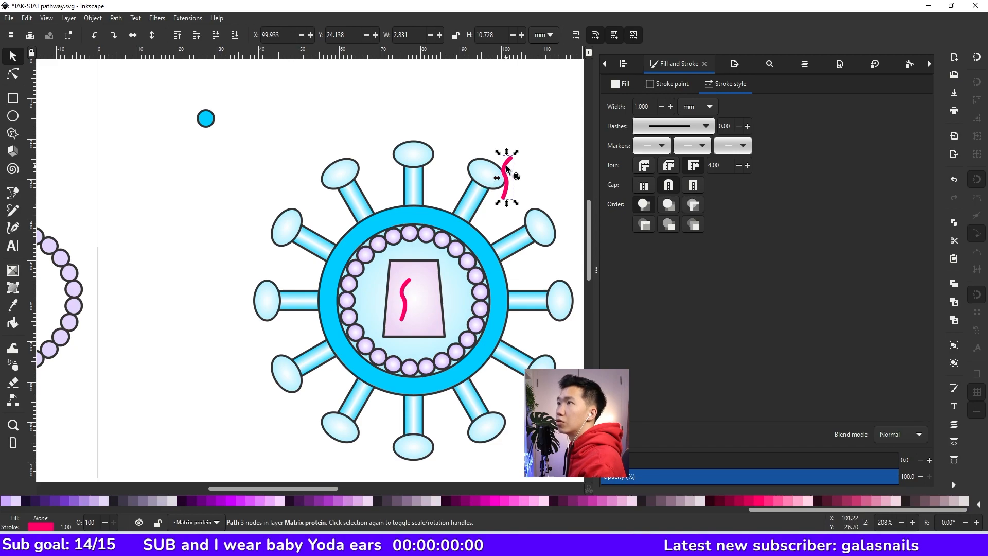
pyautogui.moveTo(505, 178); pyautogui.dragTo(422, 303)
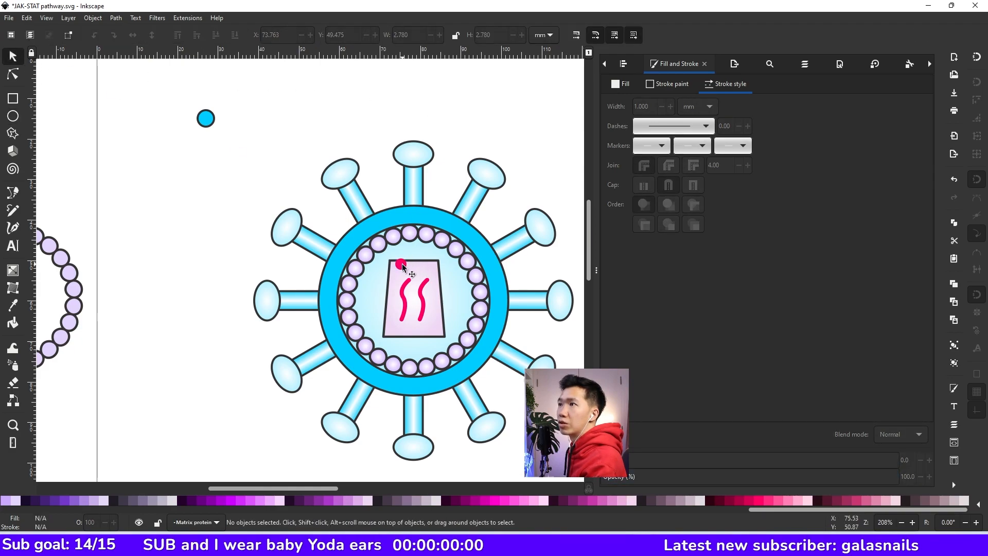
# Place the small red circle on the left strand's tip and show the preset stroke widths
pyautogui.moveTo(408, 264); pyautogui.dragTo(413, 283)
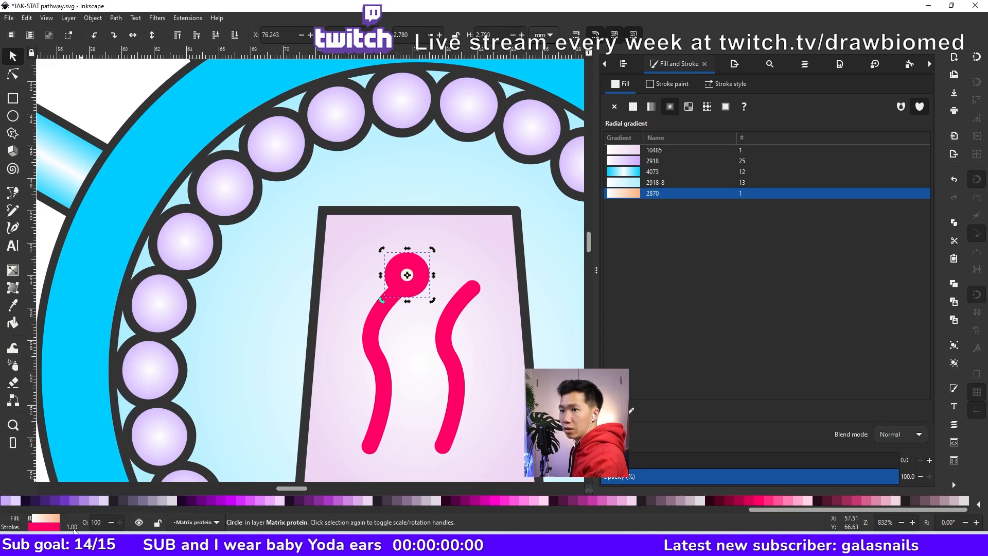
pyautogui.click(730, 84)
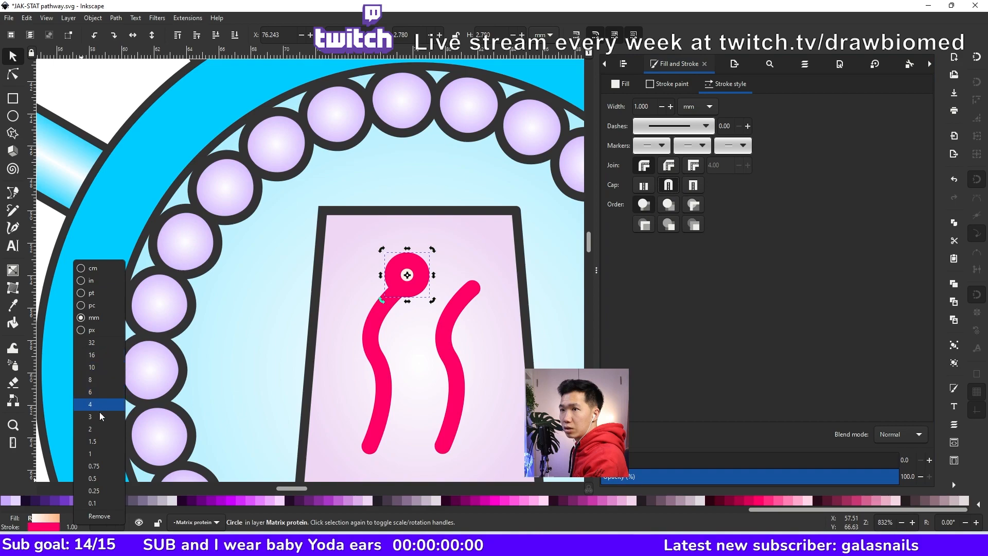